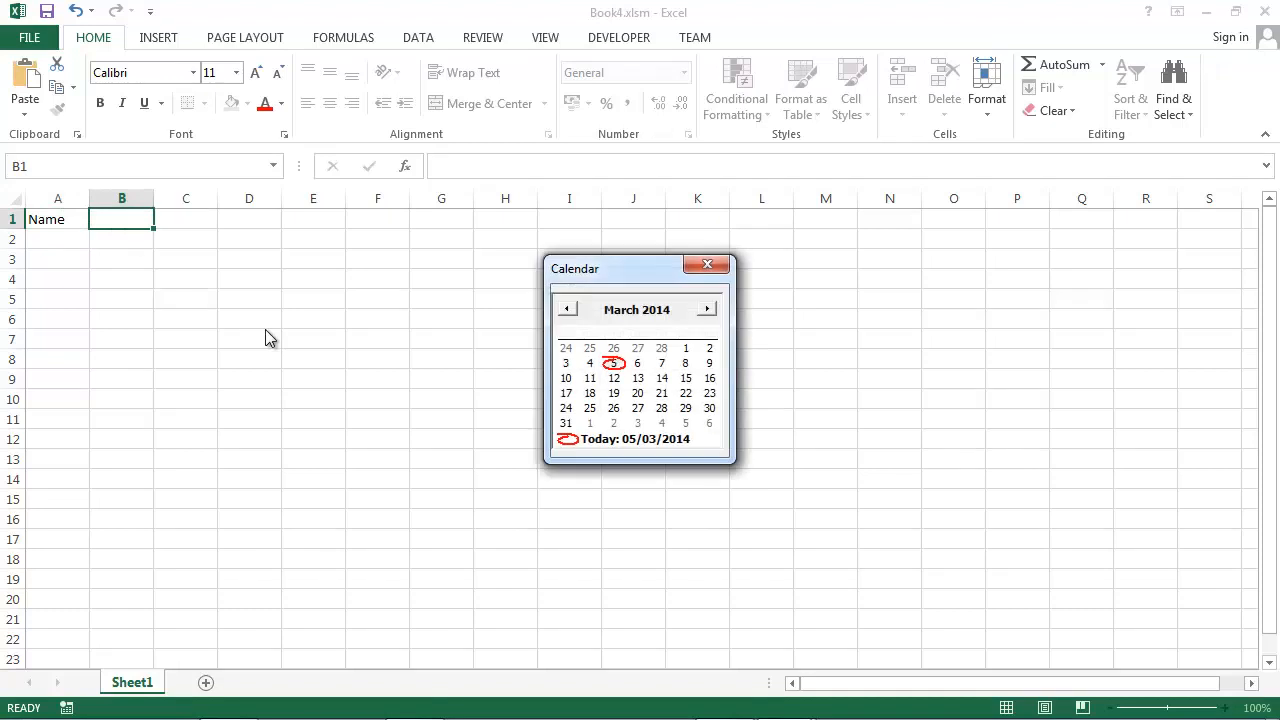
Head column B with DOB, close the calendar, and fill B2:B12 light blue
click(705, 264)
text(DOB)
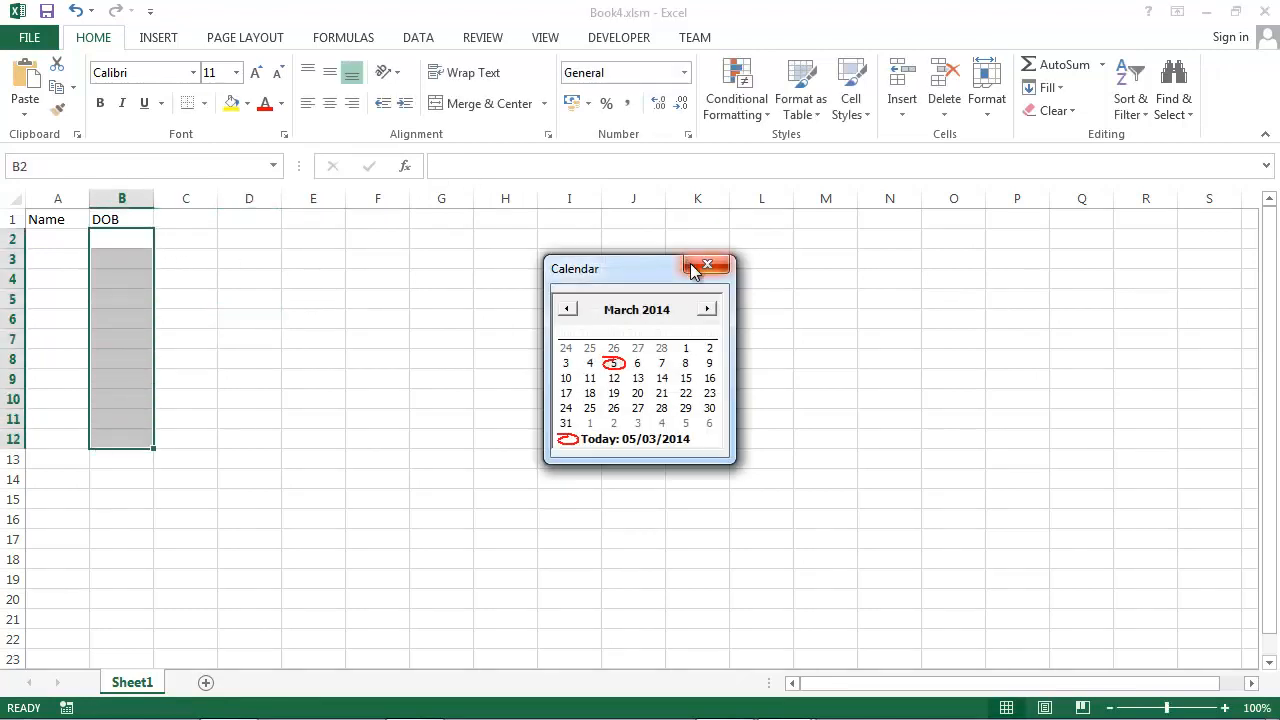
click(720, 264)
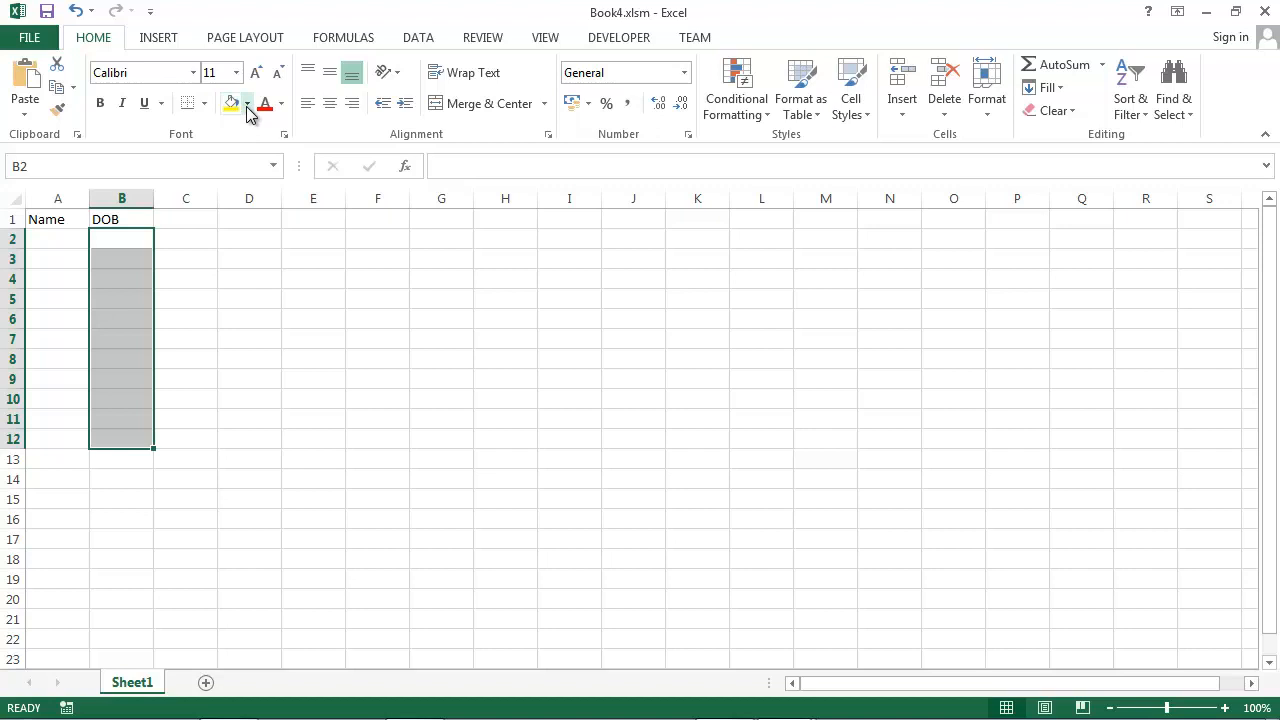
click(247, 103)
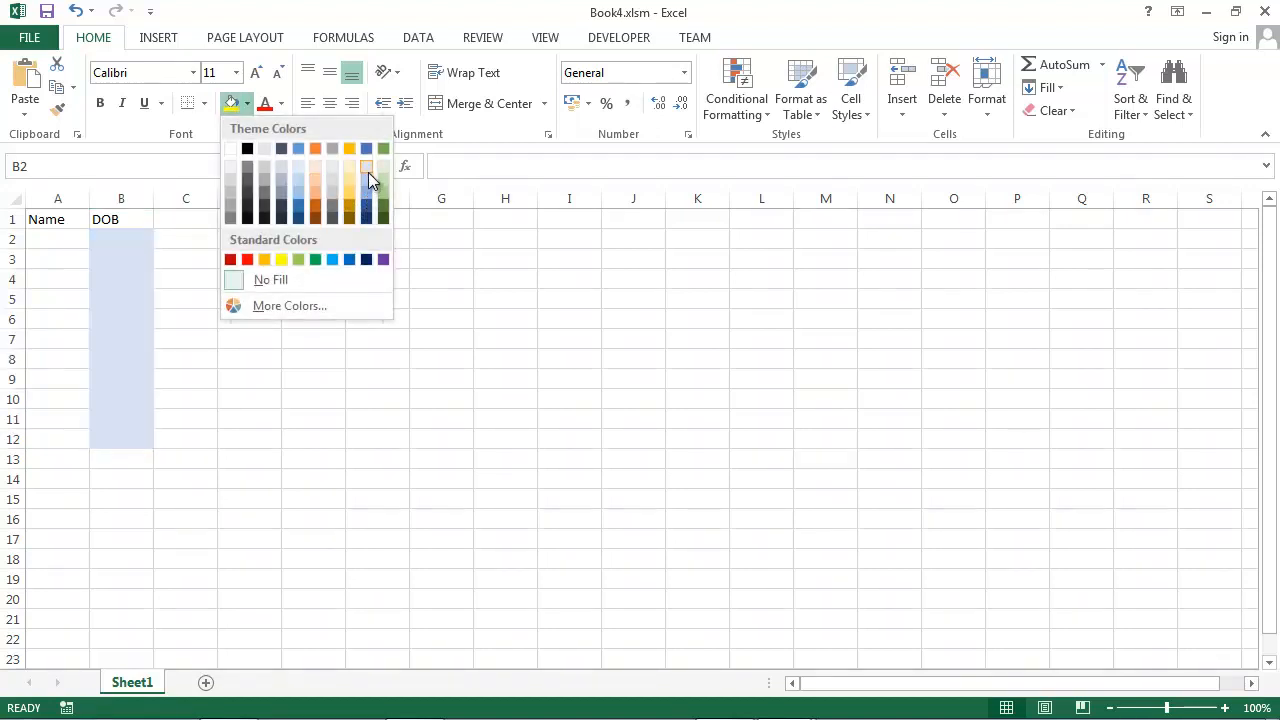
click(367, 167)
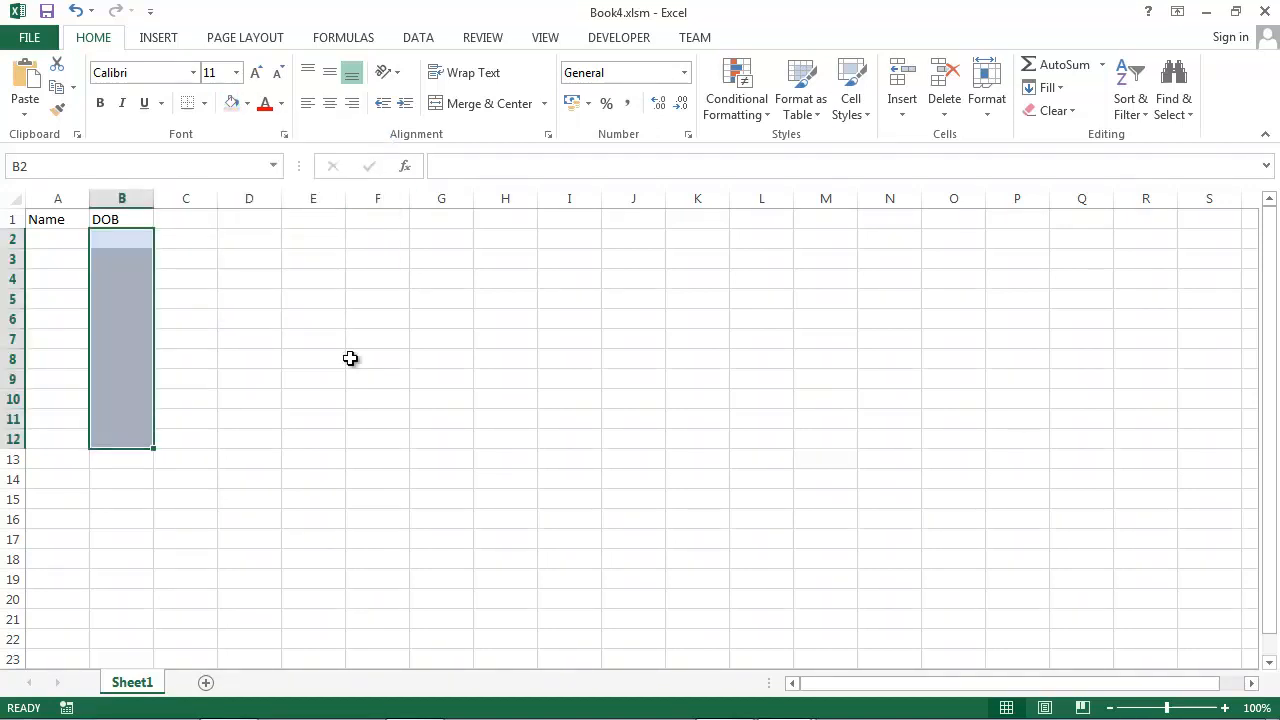
mouse_move(135, 258)
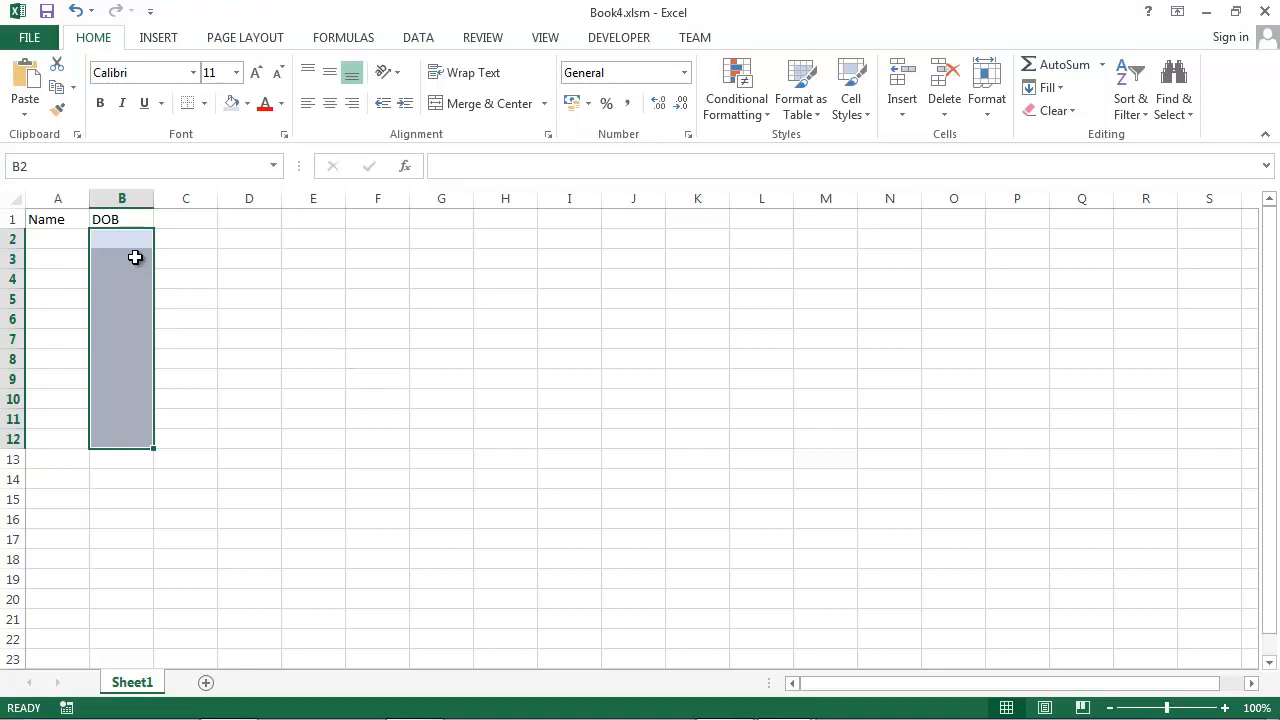
mouse_move(114, 424)
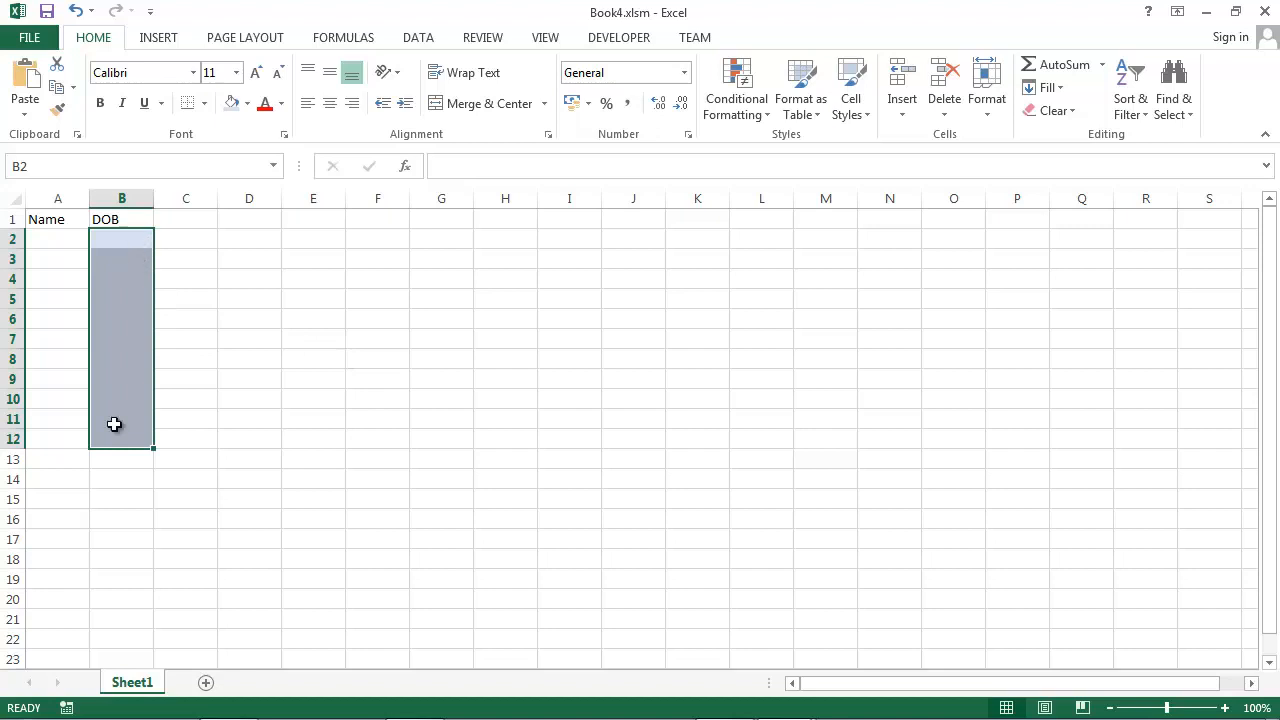
mouse_move(274, 333)
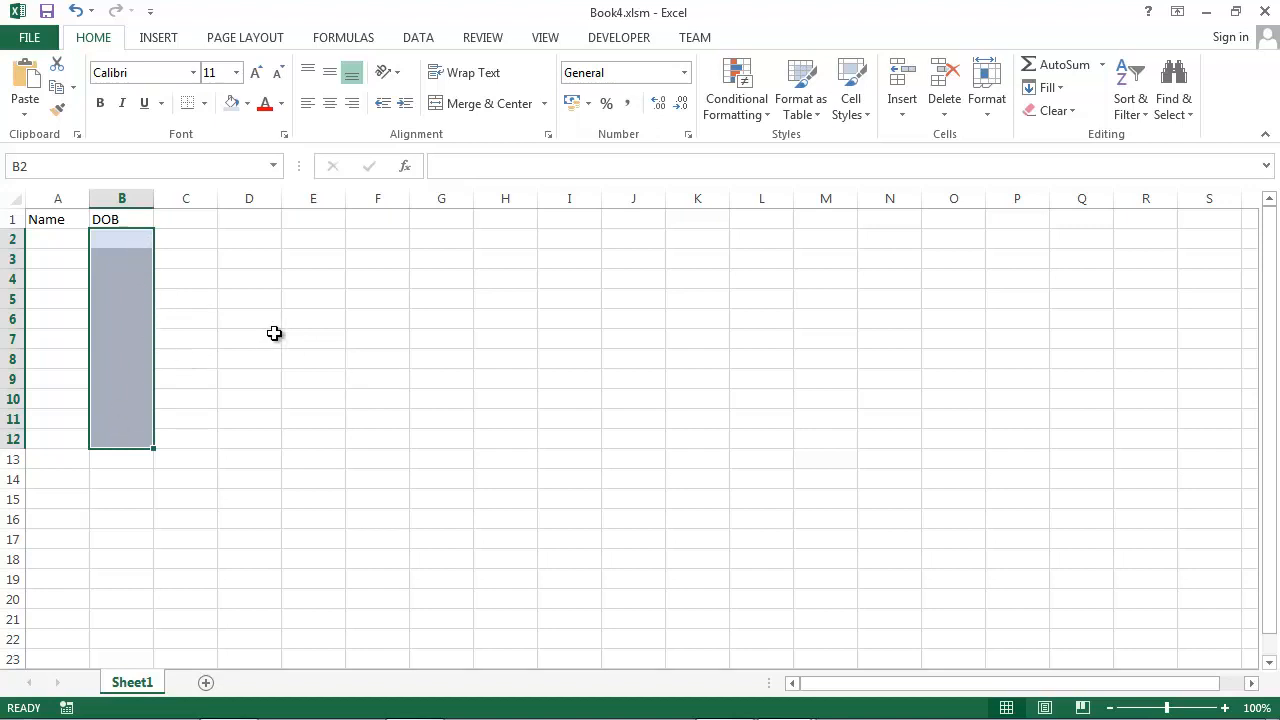
click(249, 338)
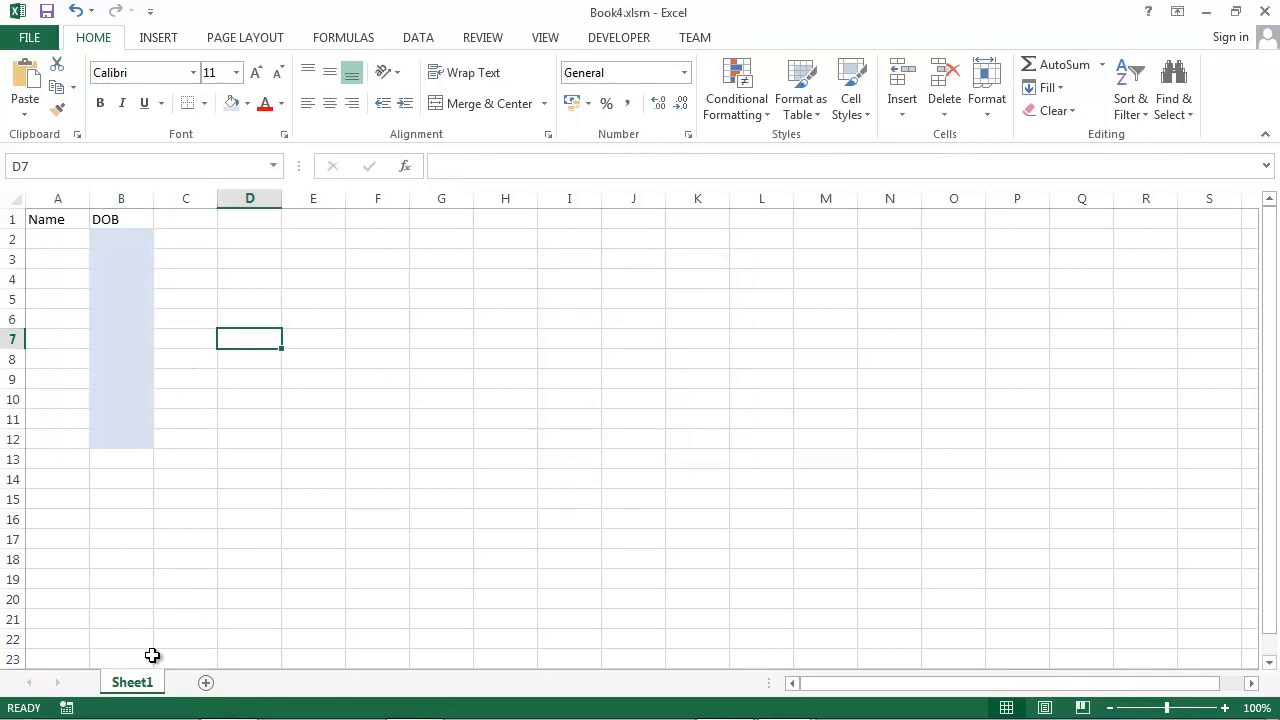
In Sheet1's code, wrap ufCalendar.Show in If Not Intersect(Range(""), Target) Is Nothing Then
right_click(131, 681)
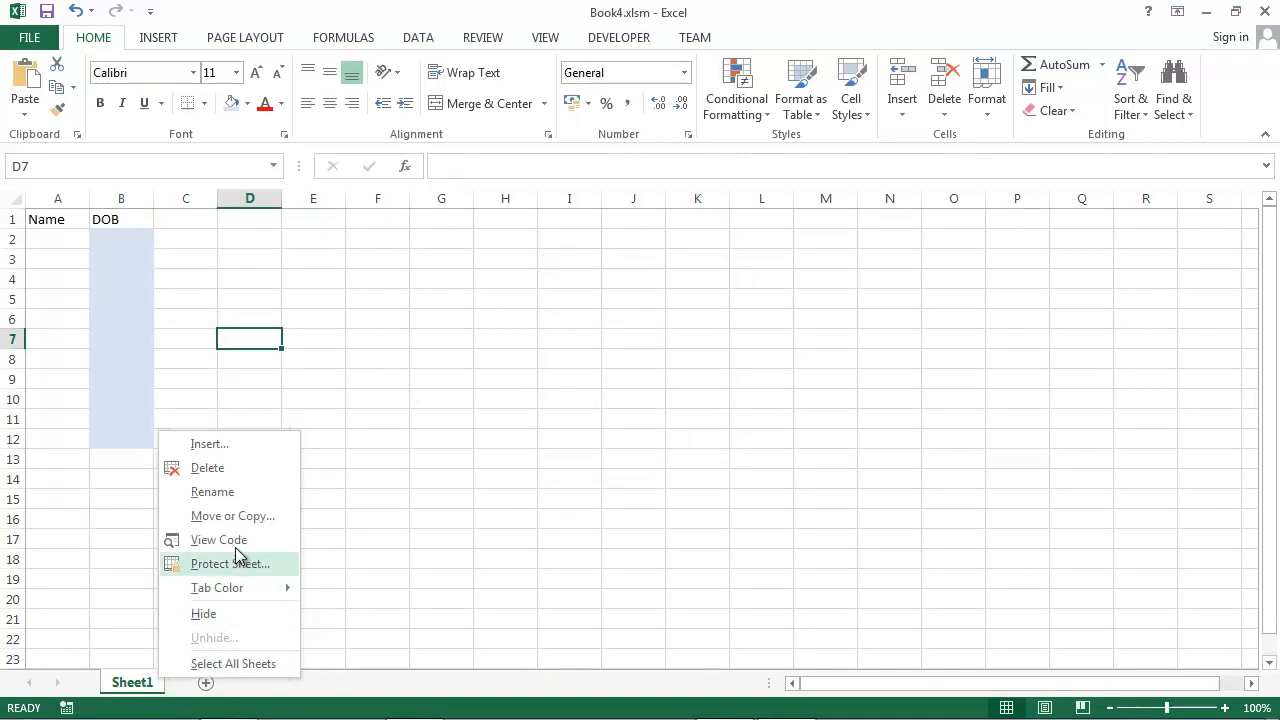
click(218, 540)
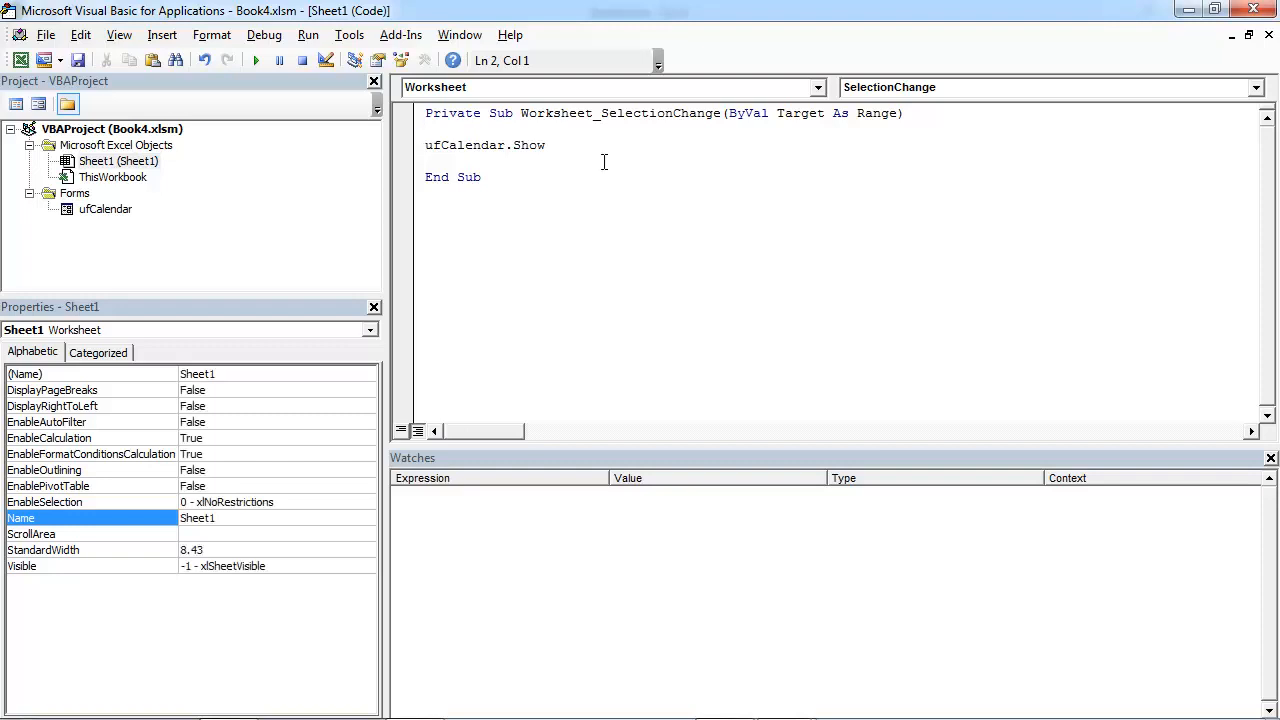
text(If not application.)
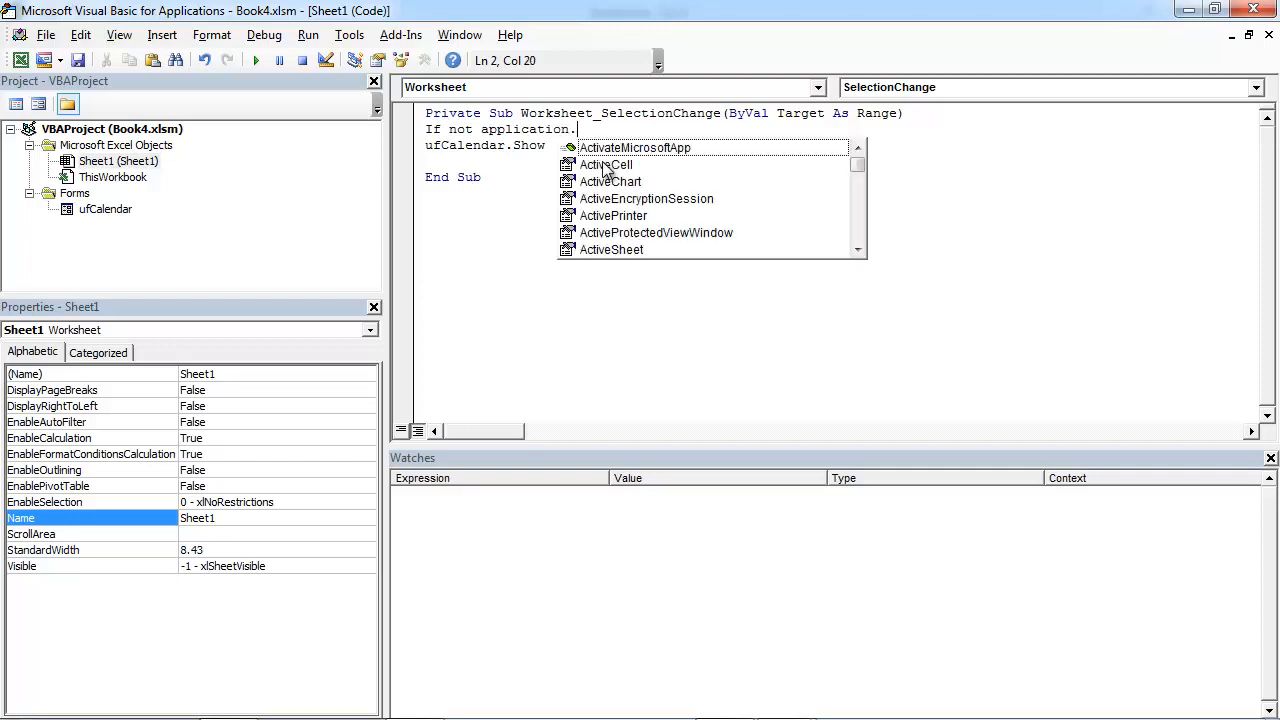
text(in)
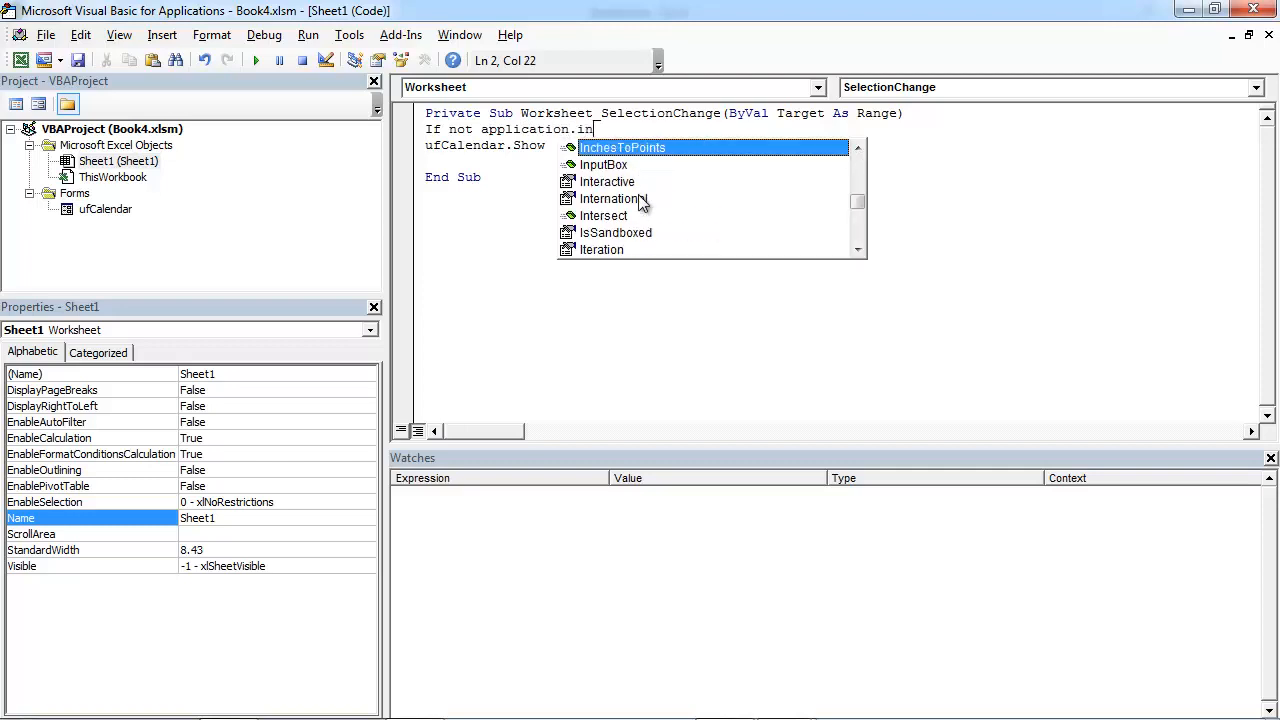
text(tersect()
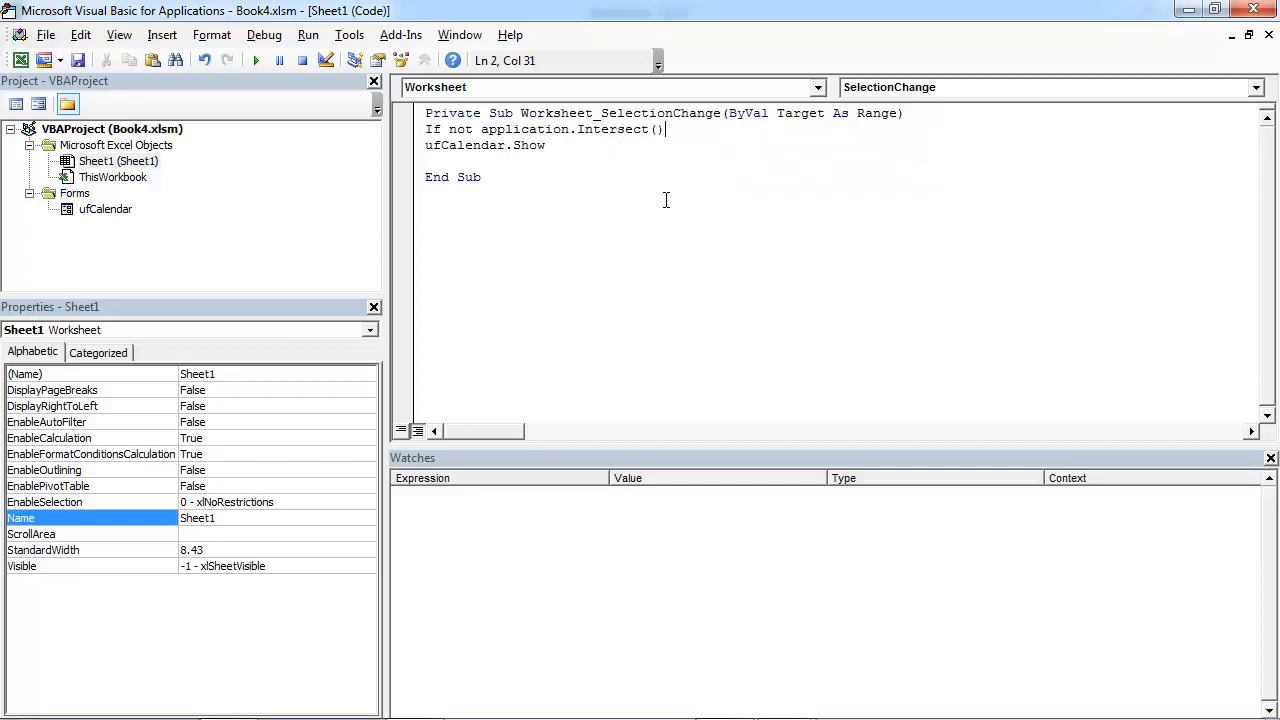
text(Range()
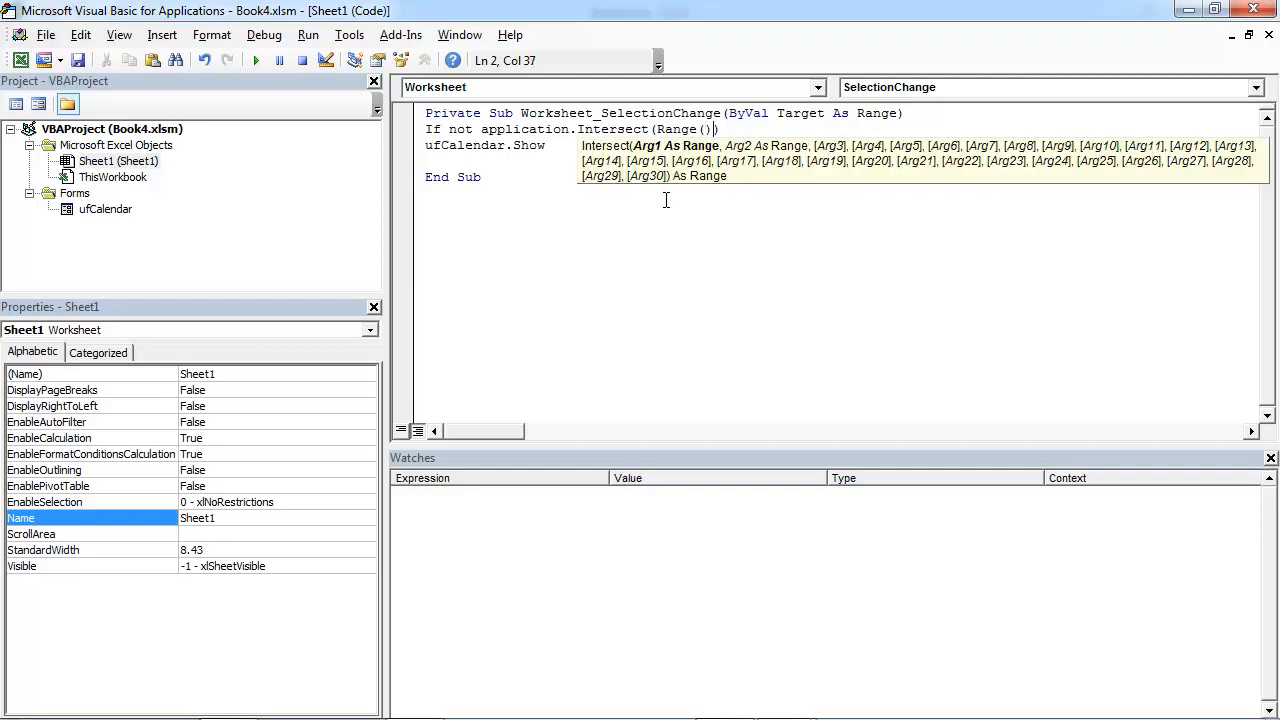
text("")
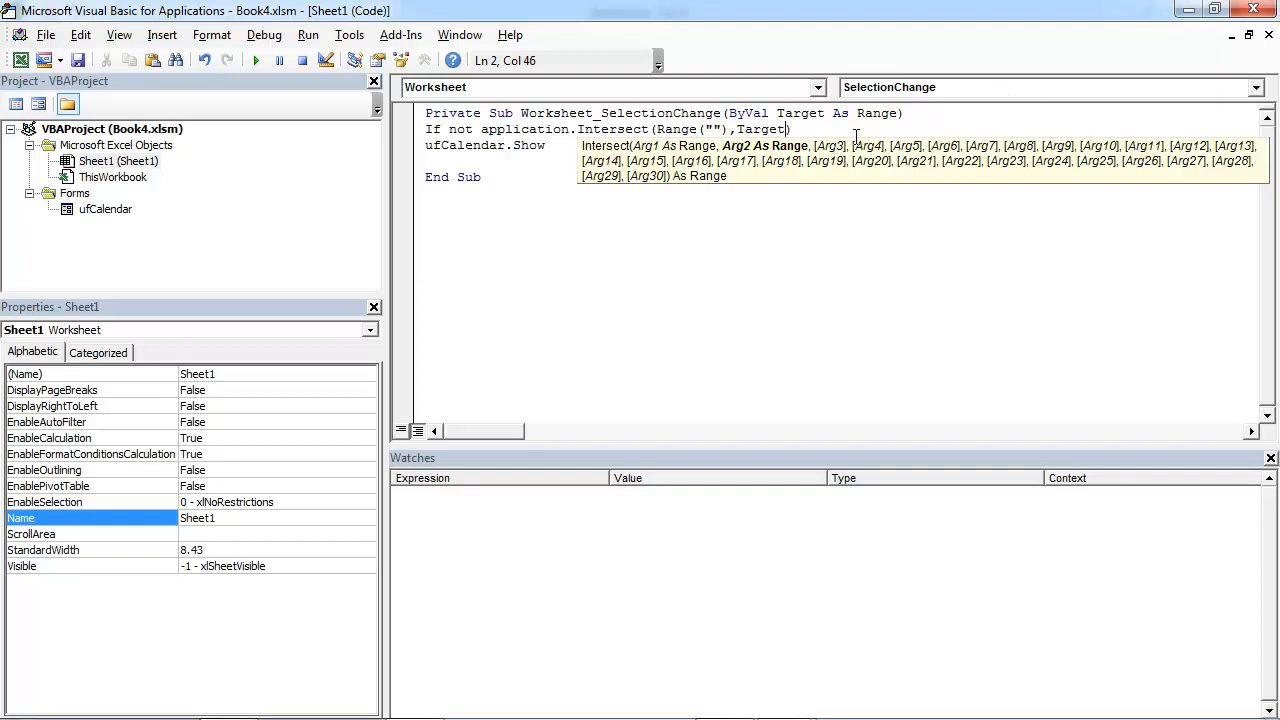
text(is)
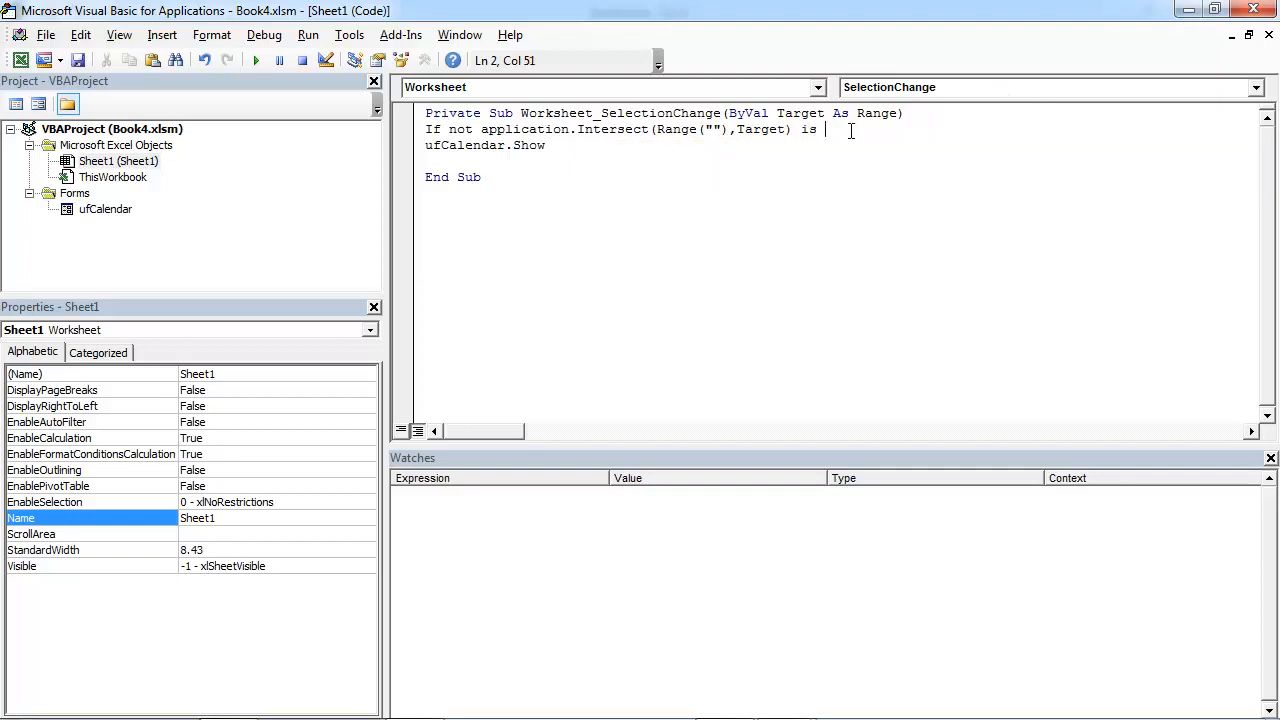
text(nothing Then)
click(838, 161)
text(End If)
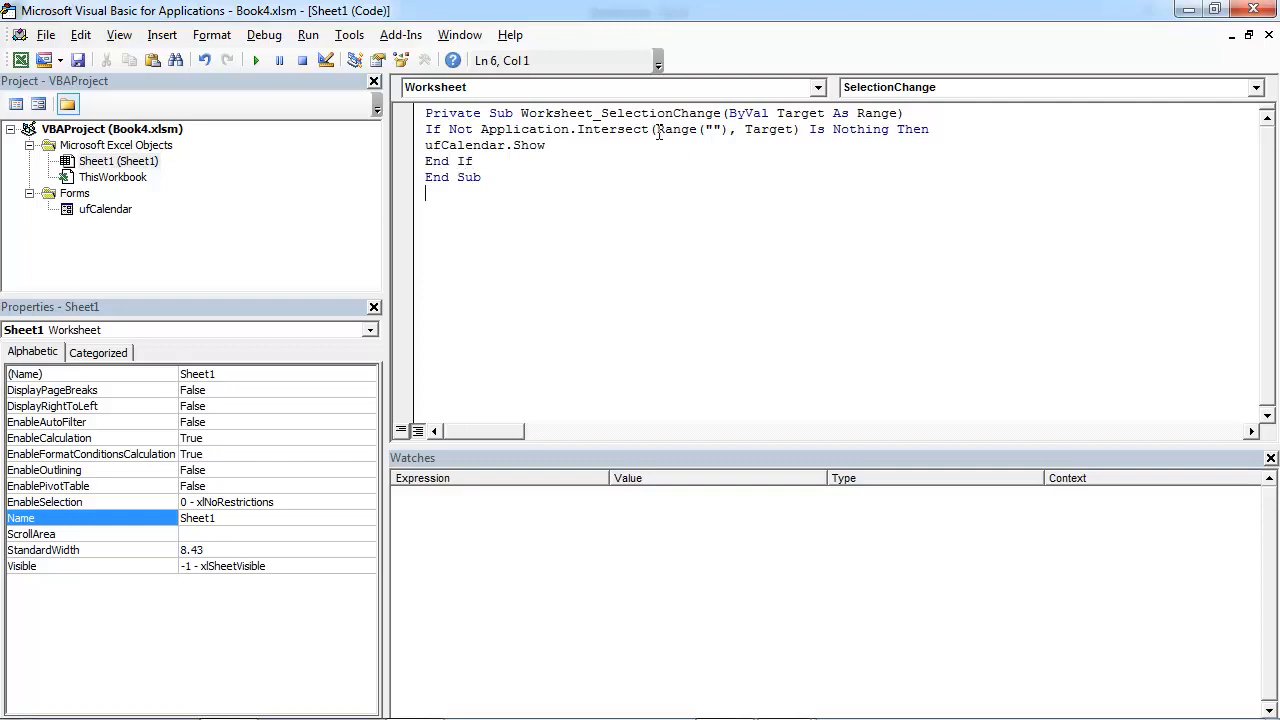
double_click(800, 113)
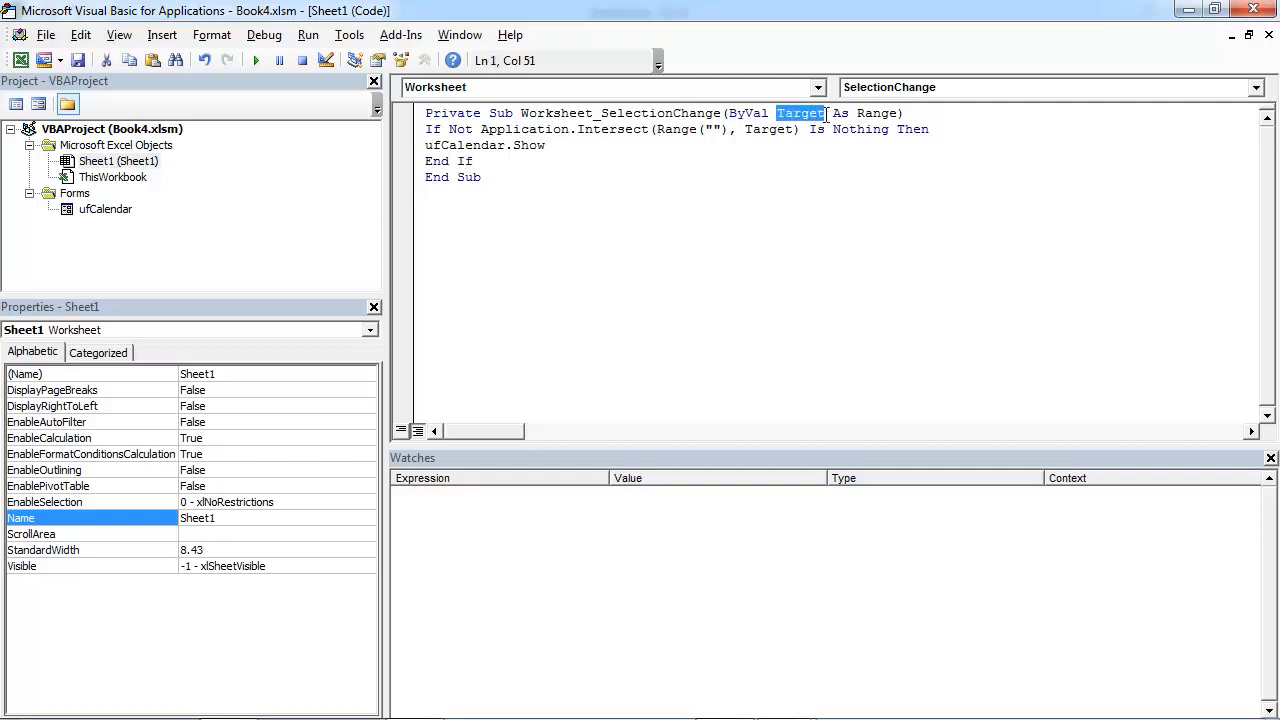
click(660, 129)
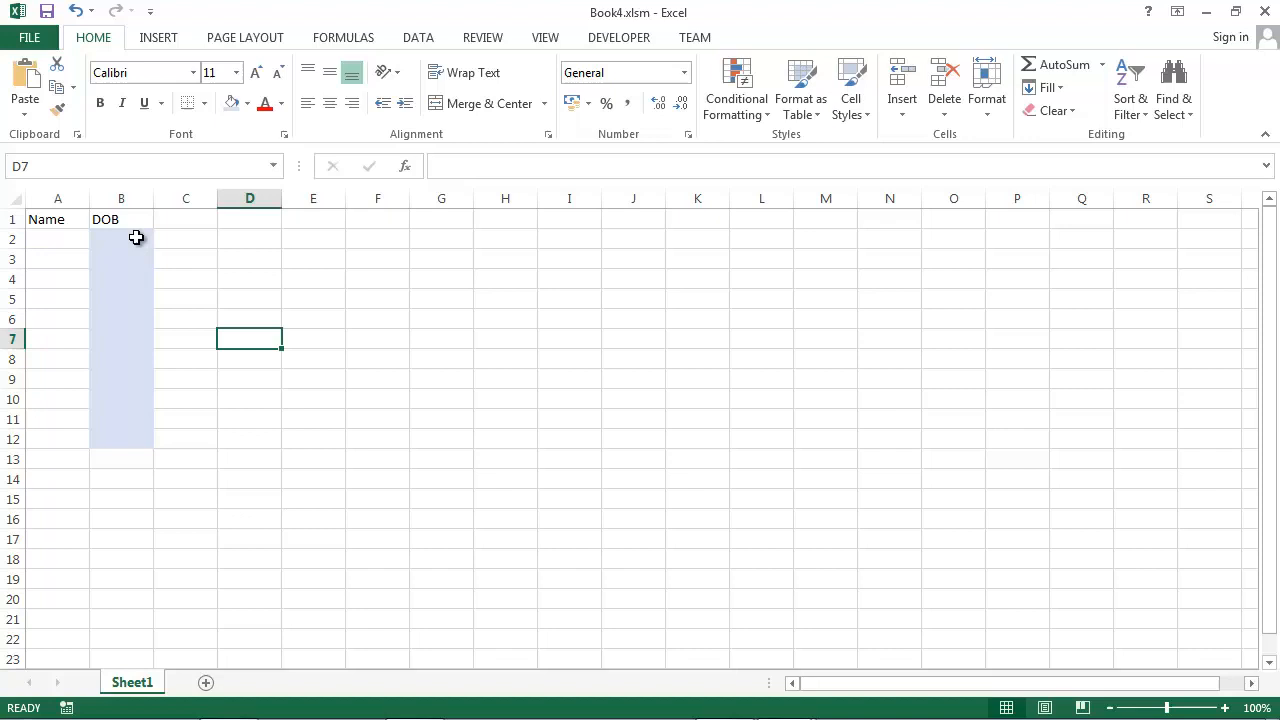
mouse_move(113, 197)
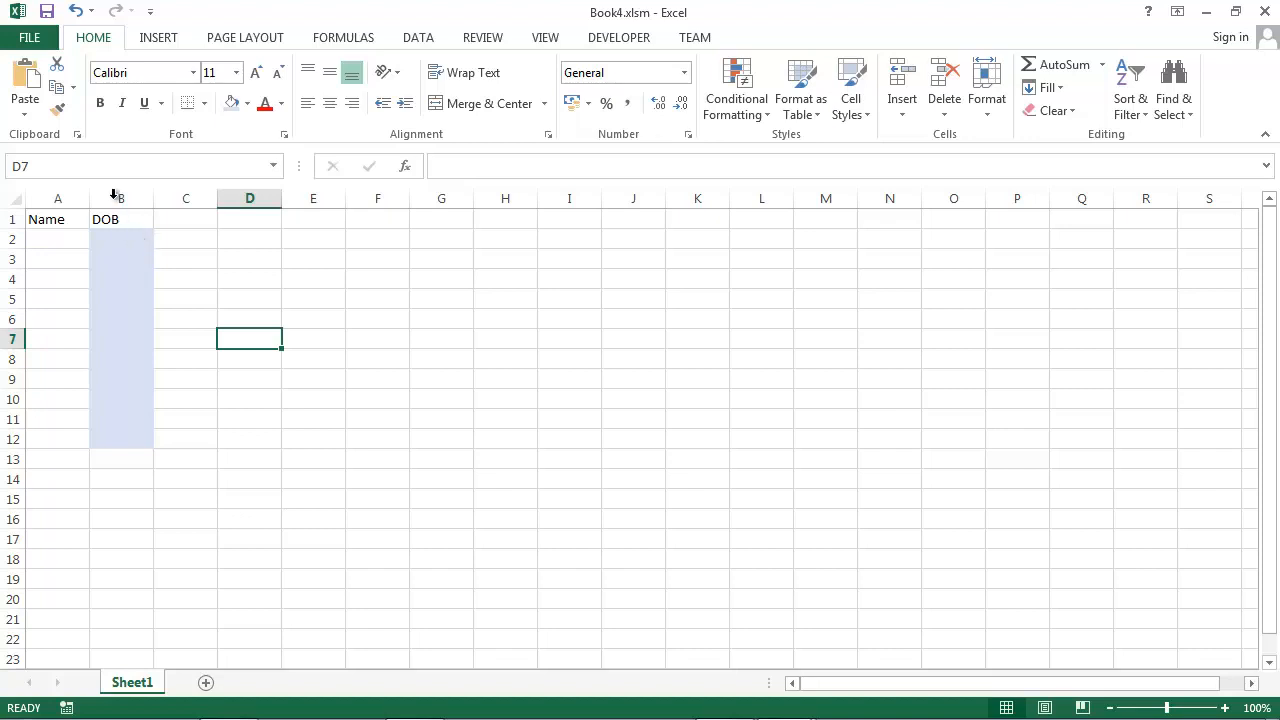
mouse_move(128, 443)
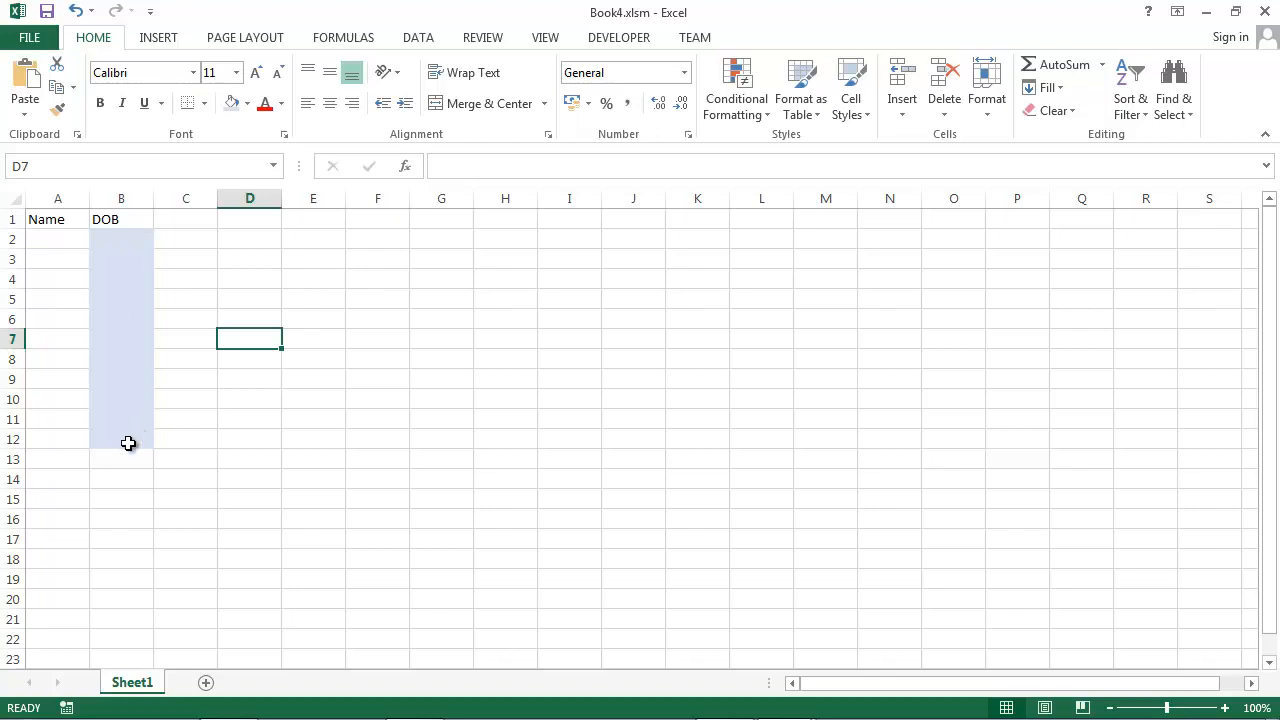
mouse_move(128, 443)
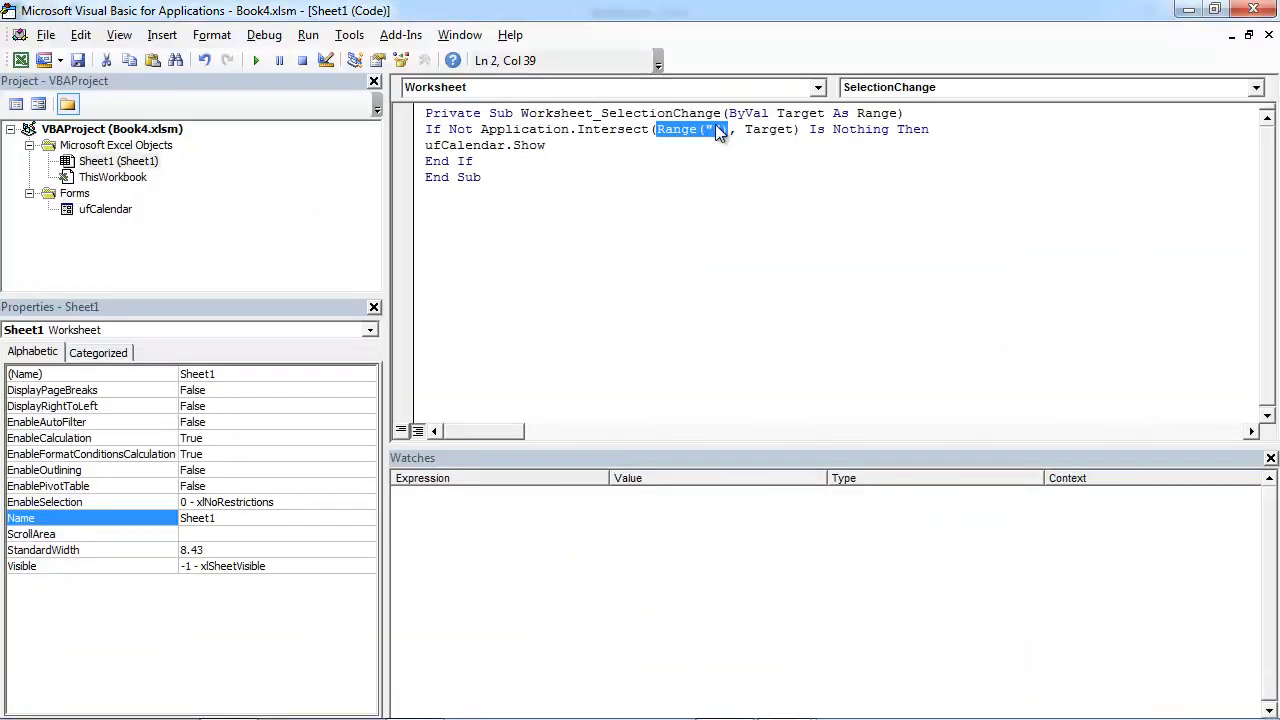
Type B2:B12 into the Intersect line's Range("") argument
text(B2:B12)
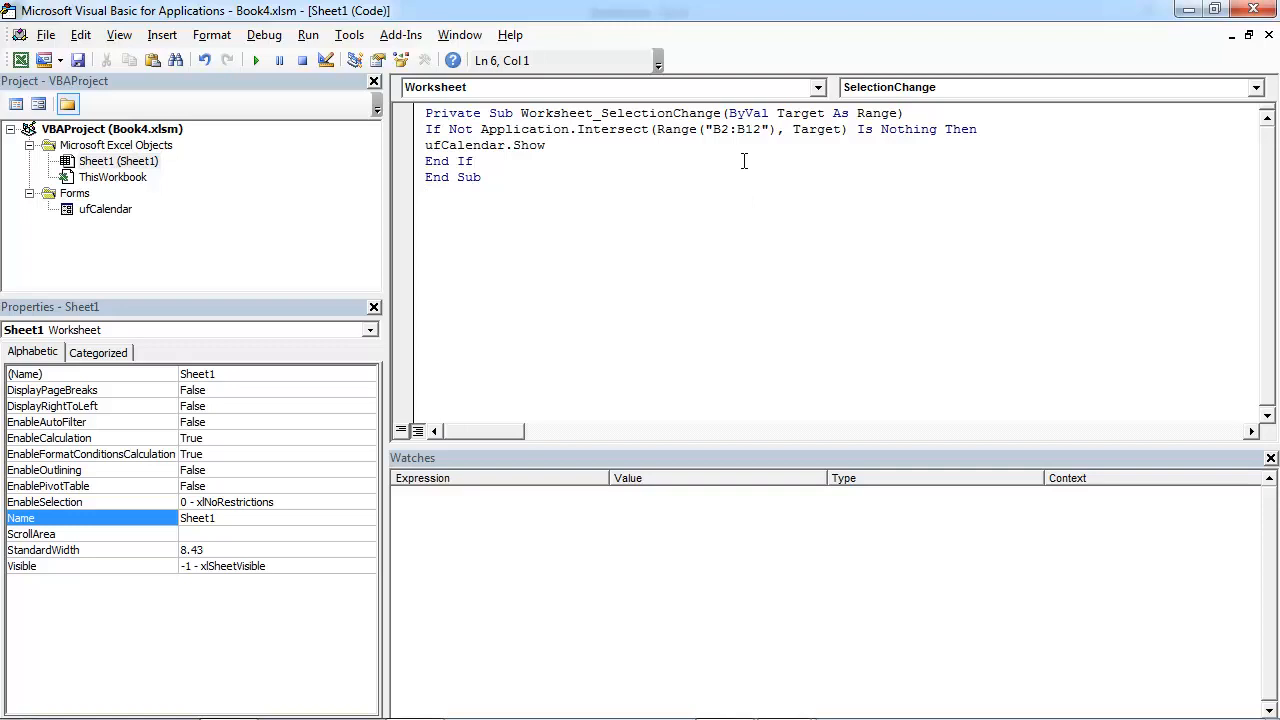
mouse_move(680, 129)
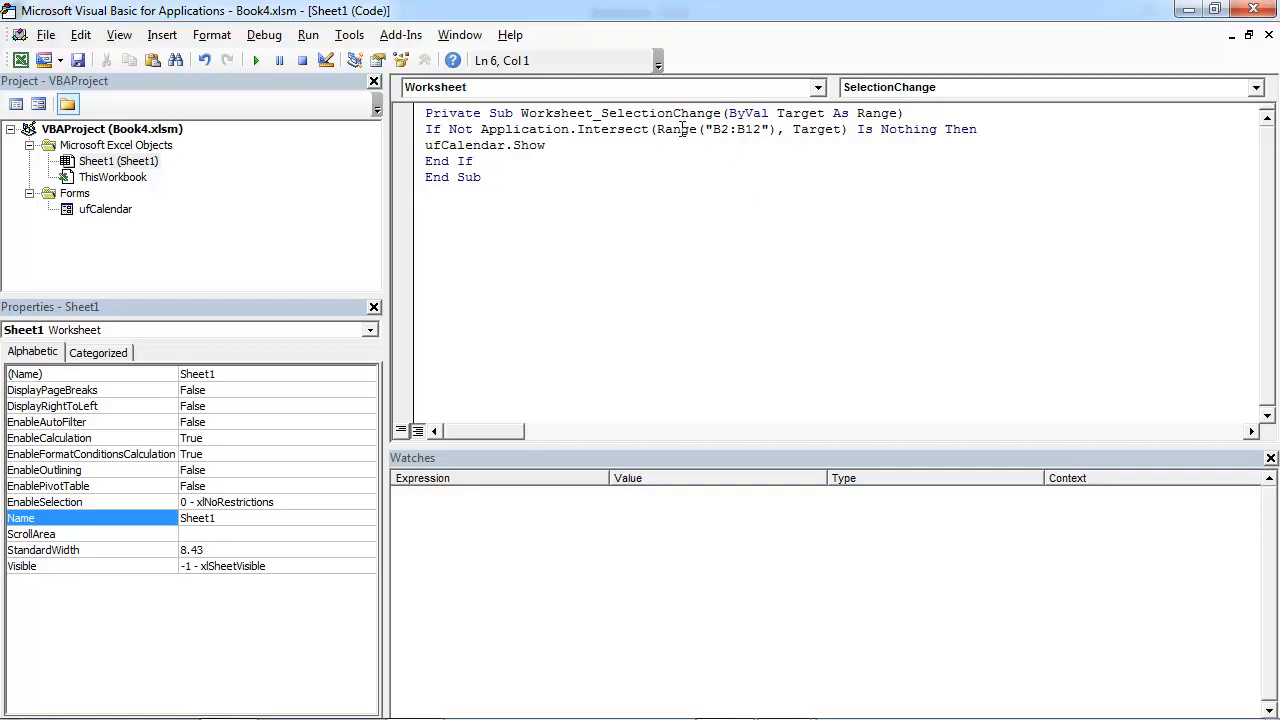
drag(656, 129, 775, 129)
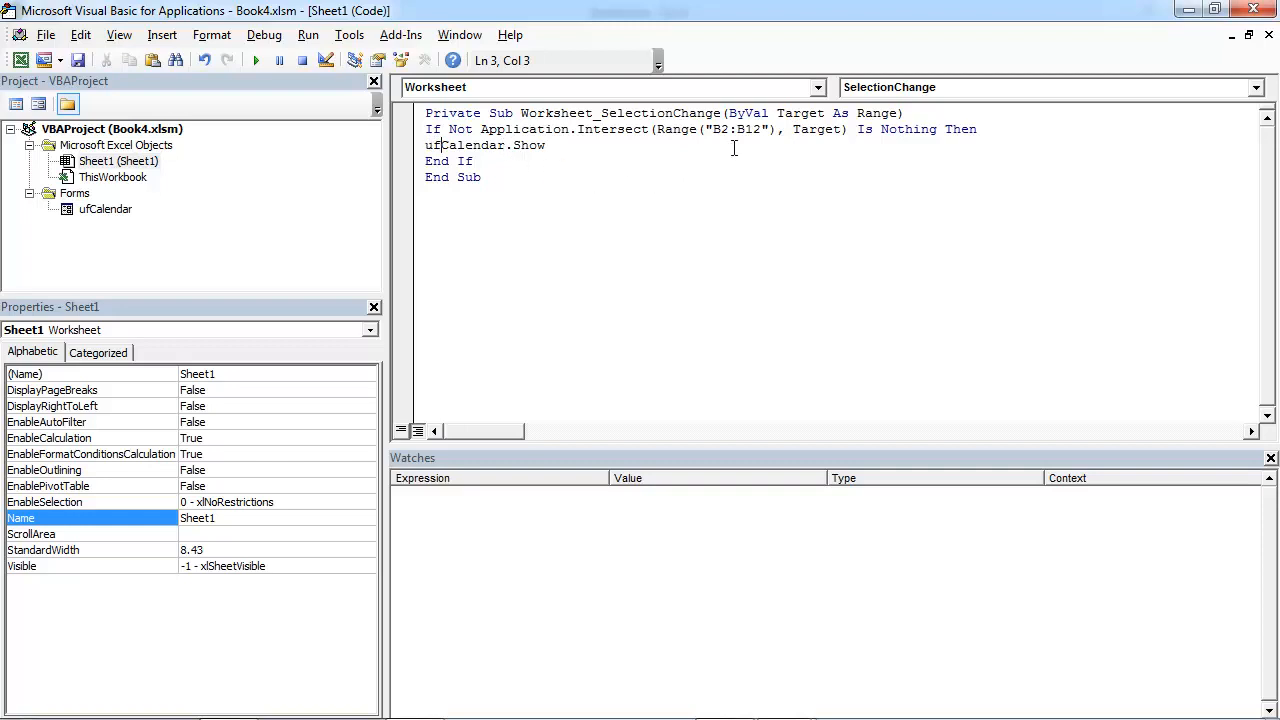
mouse_move(878, 230)
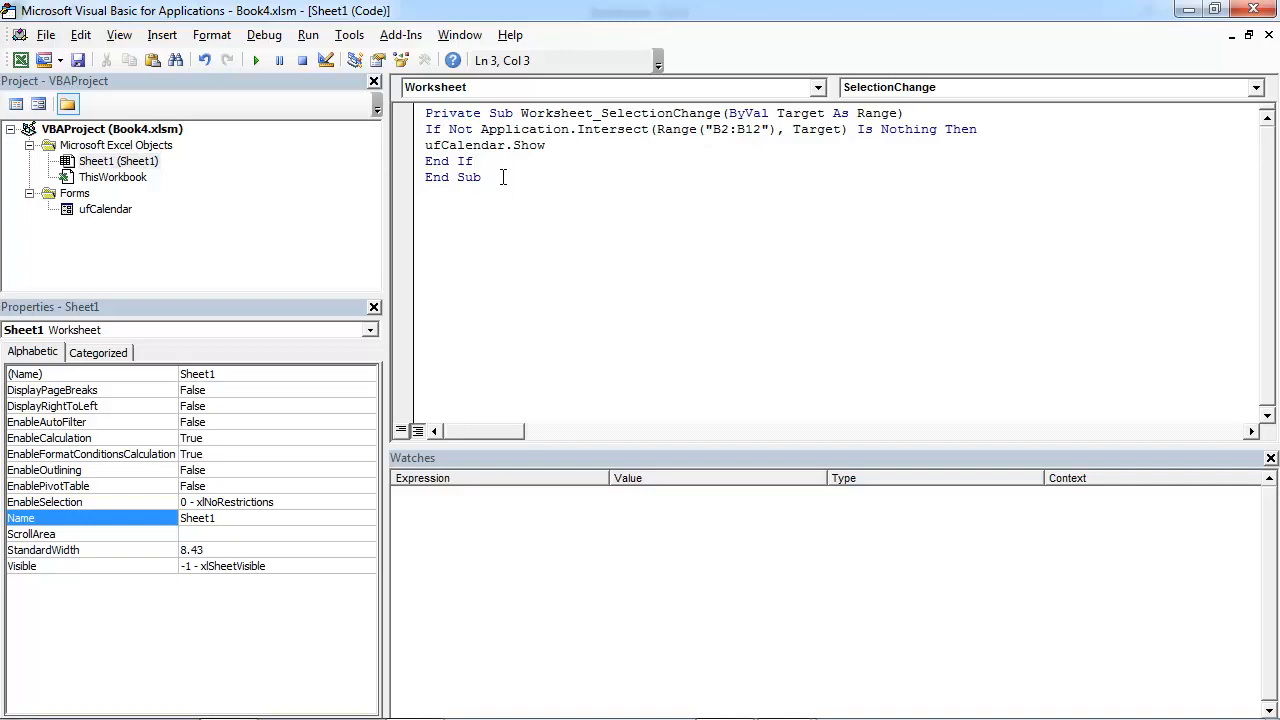
mouse_move(517, 169)
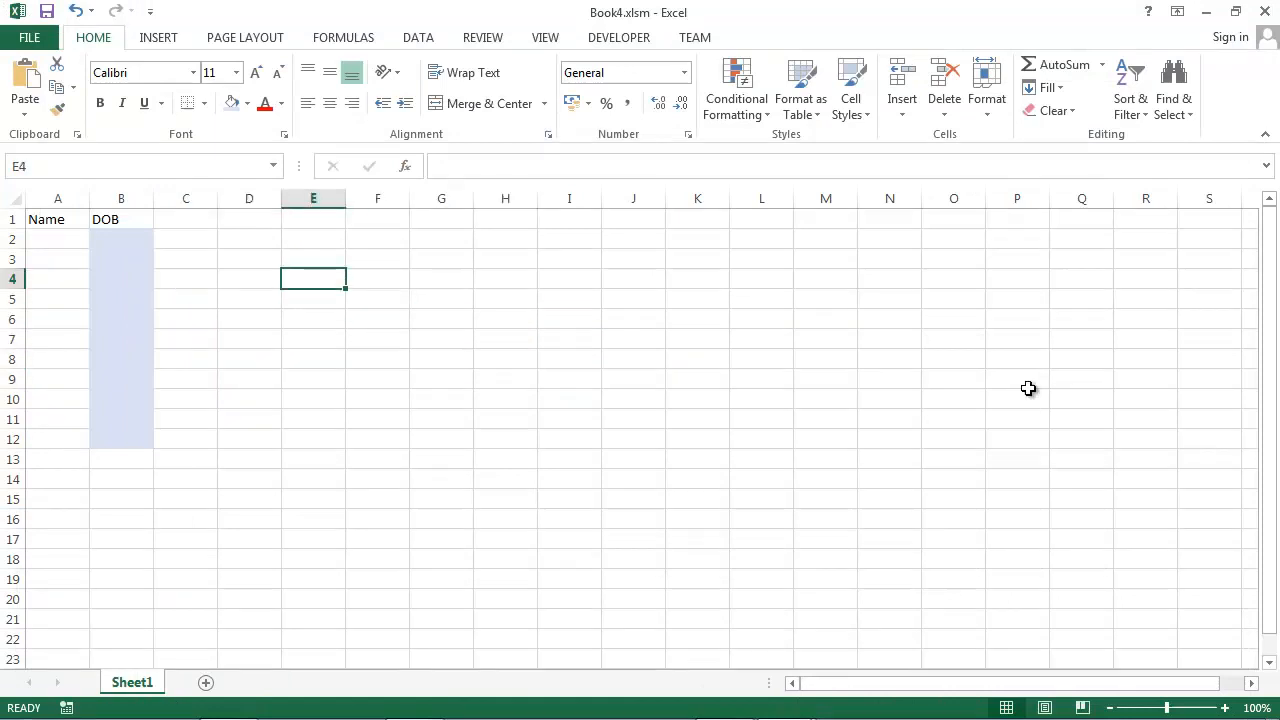
click(377, 498)
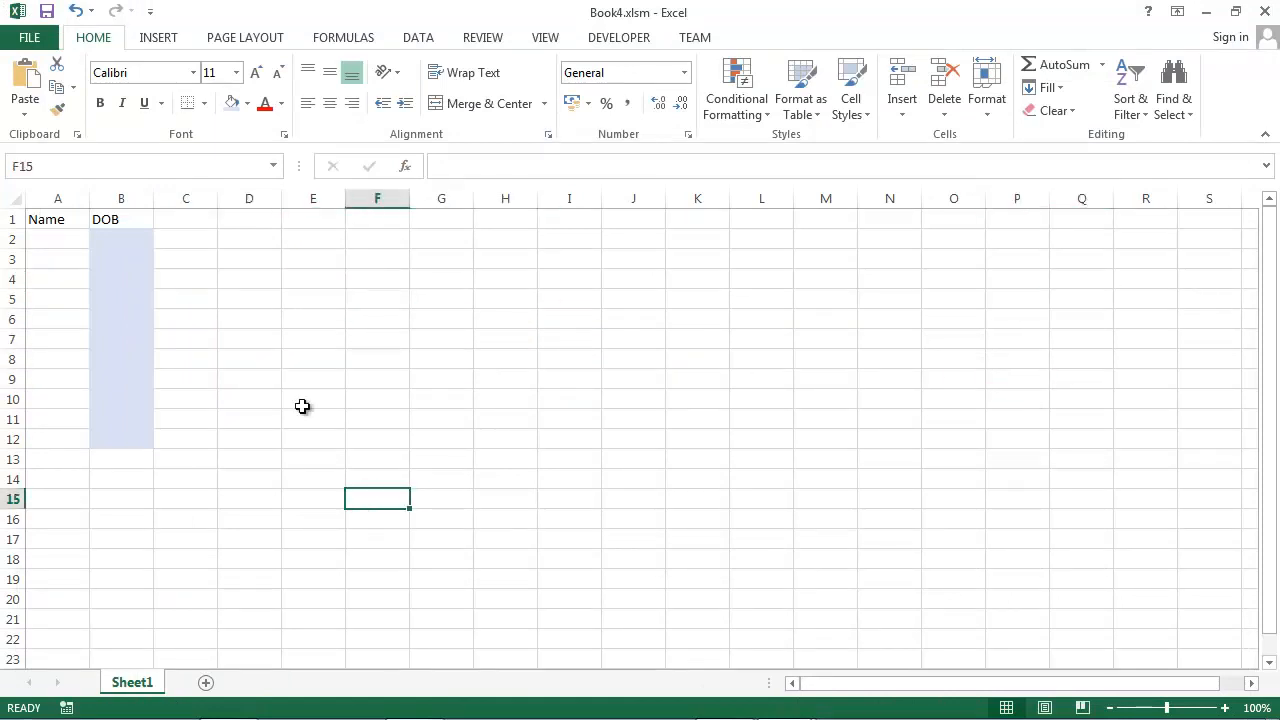
click(121, 418)
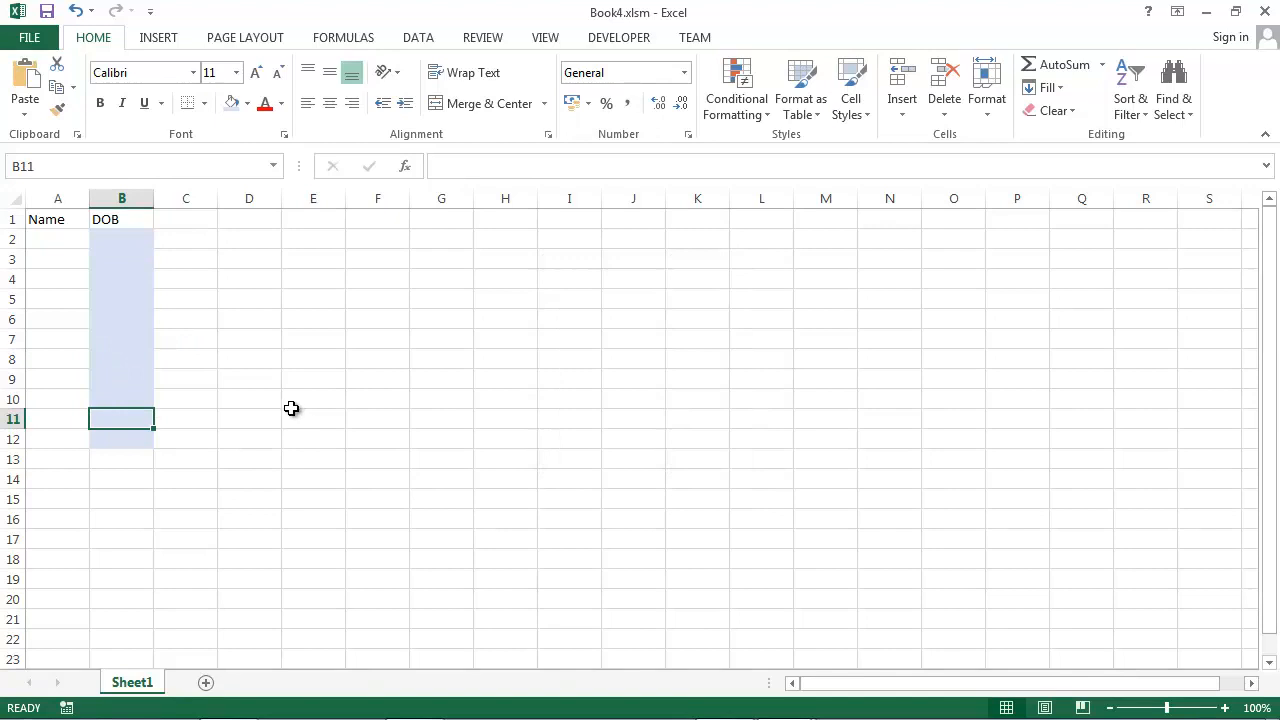
mouse_move(280, 470)
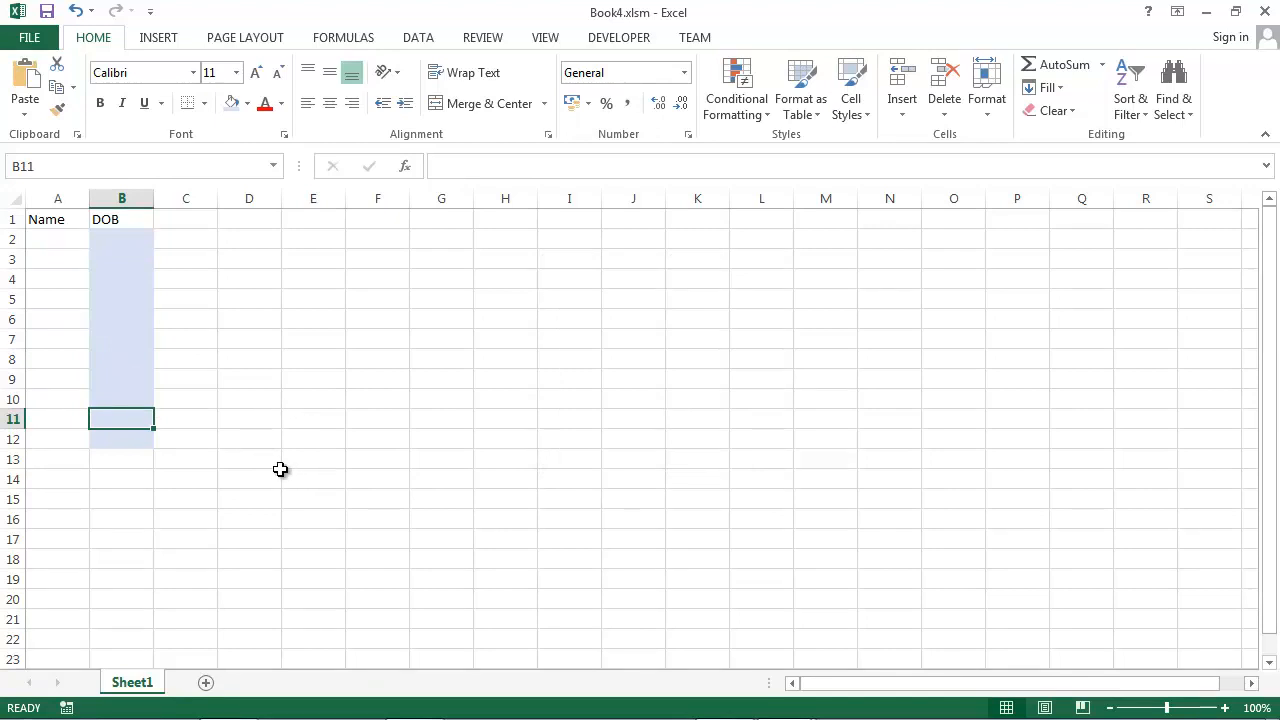
mouse_move(120, 262)
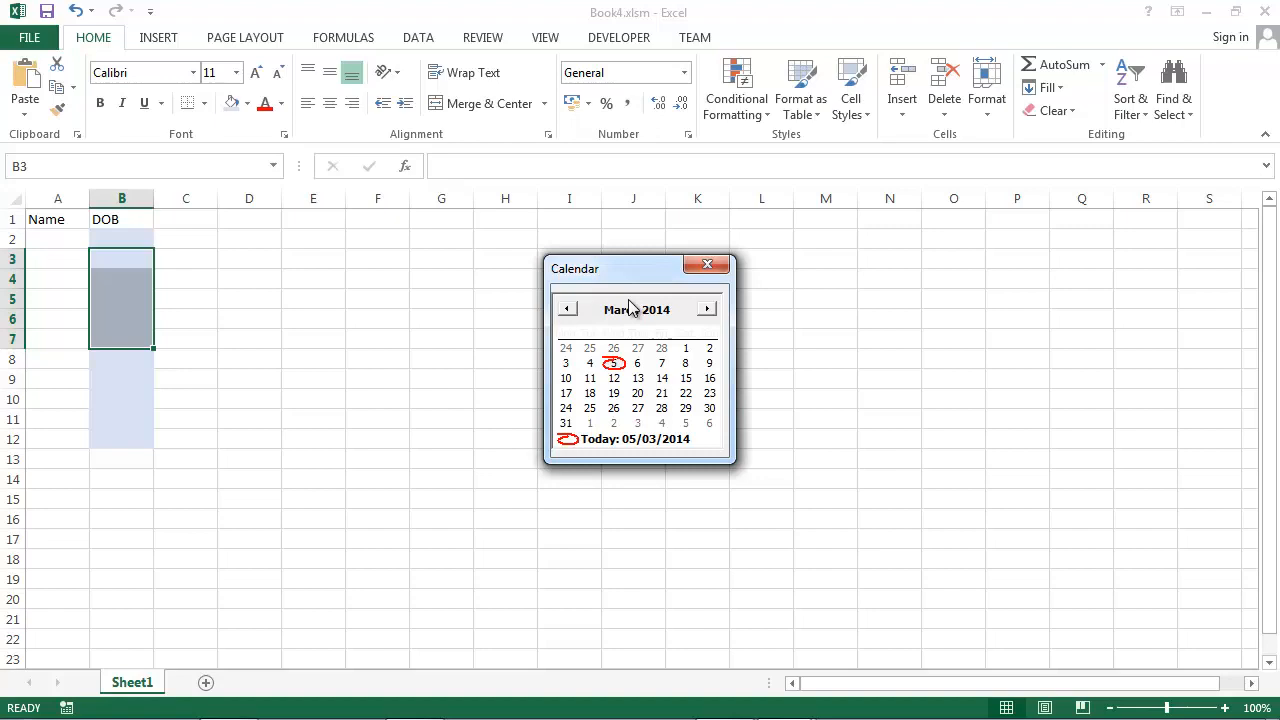
click(706, 263)
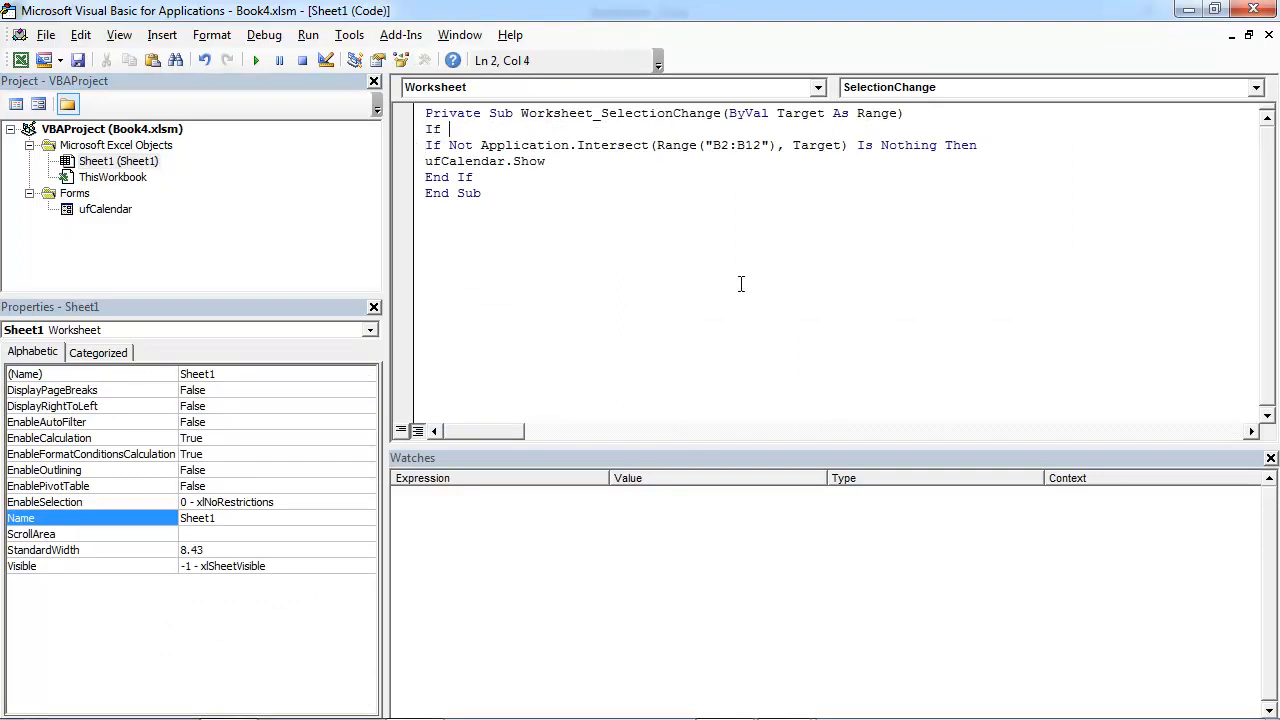
Add 'If Target.Cells.Count > 1 Then Exit Sub' and dismiss the compile error
text(tar)
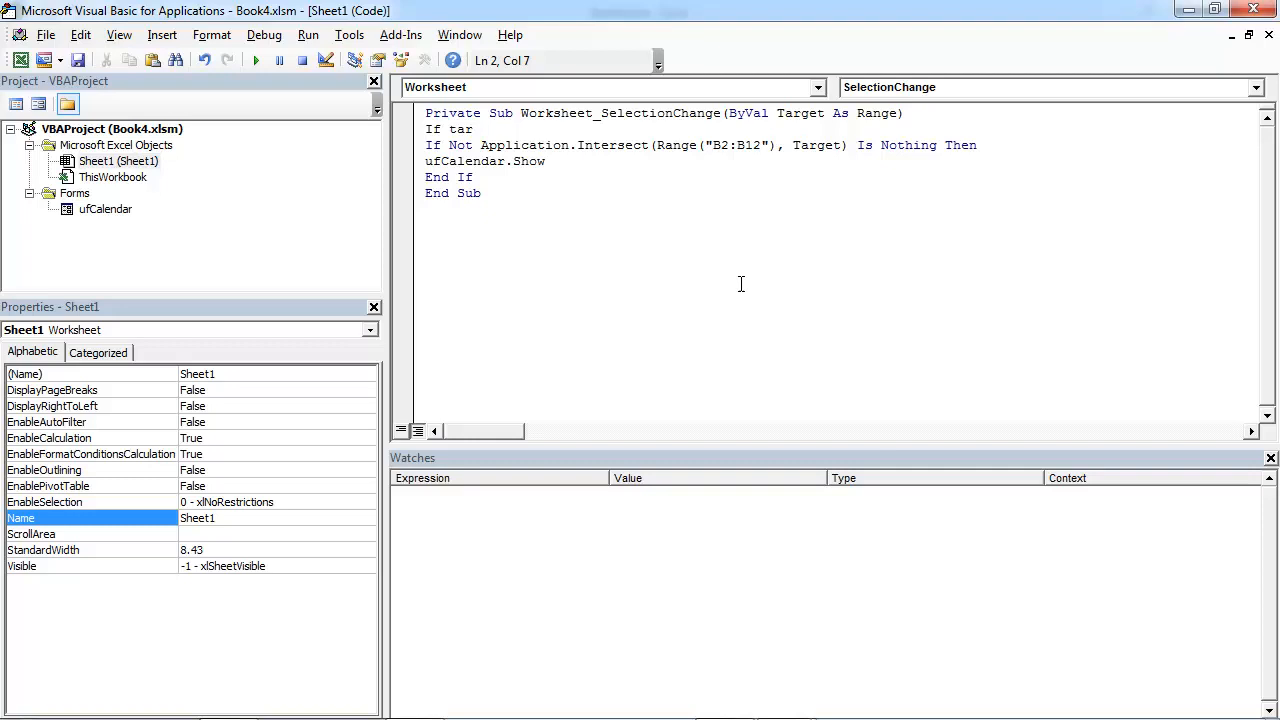
text(target.ce)
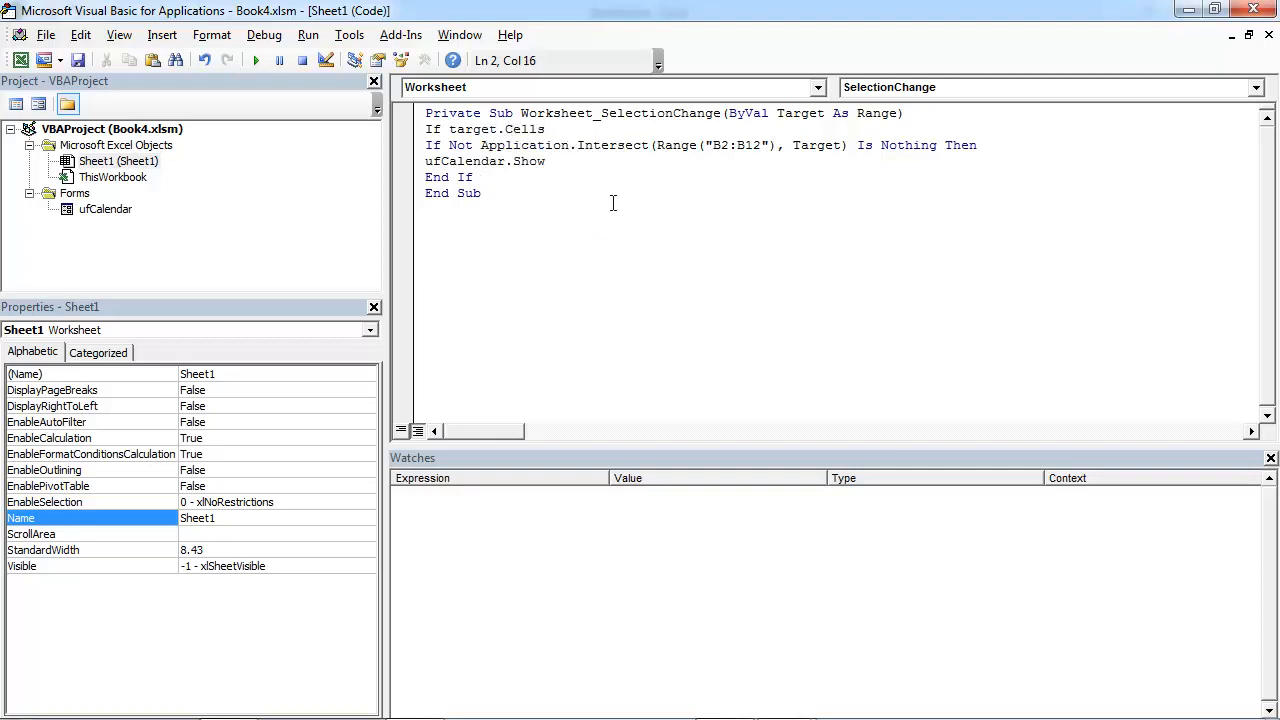
text(.cont > 1)
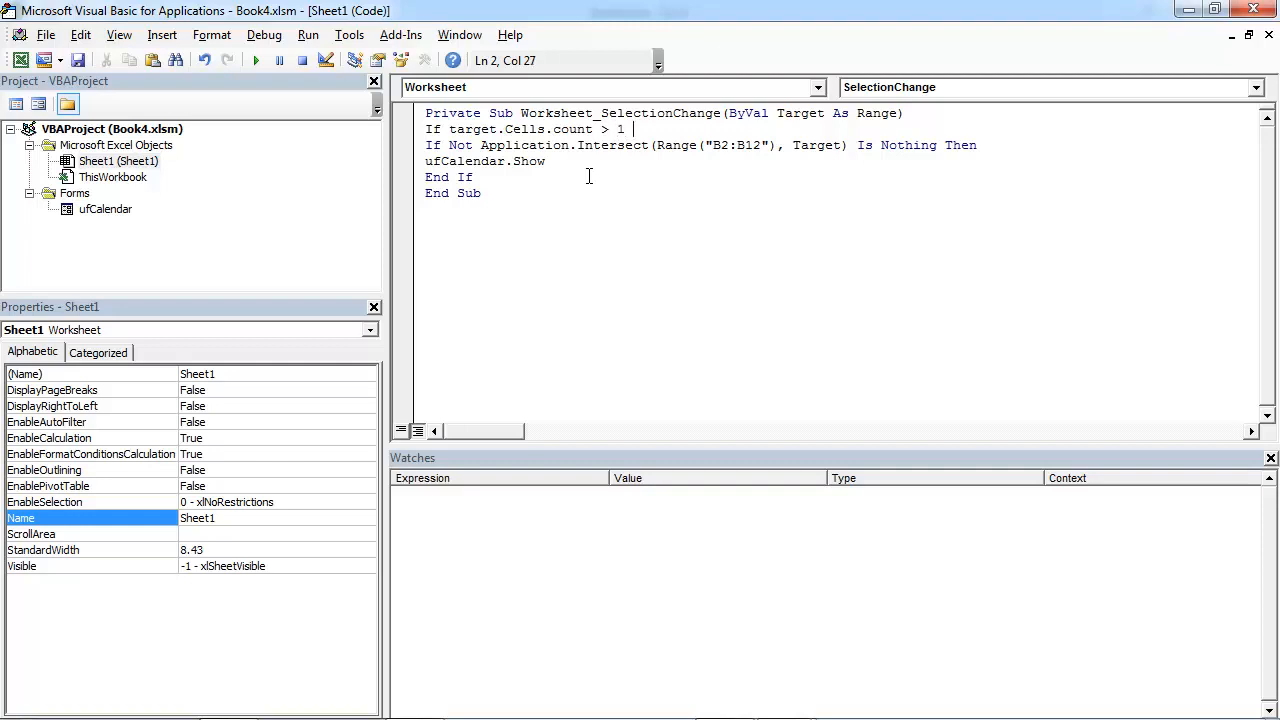
text(the Exit)
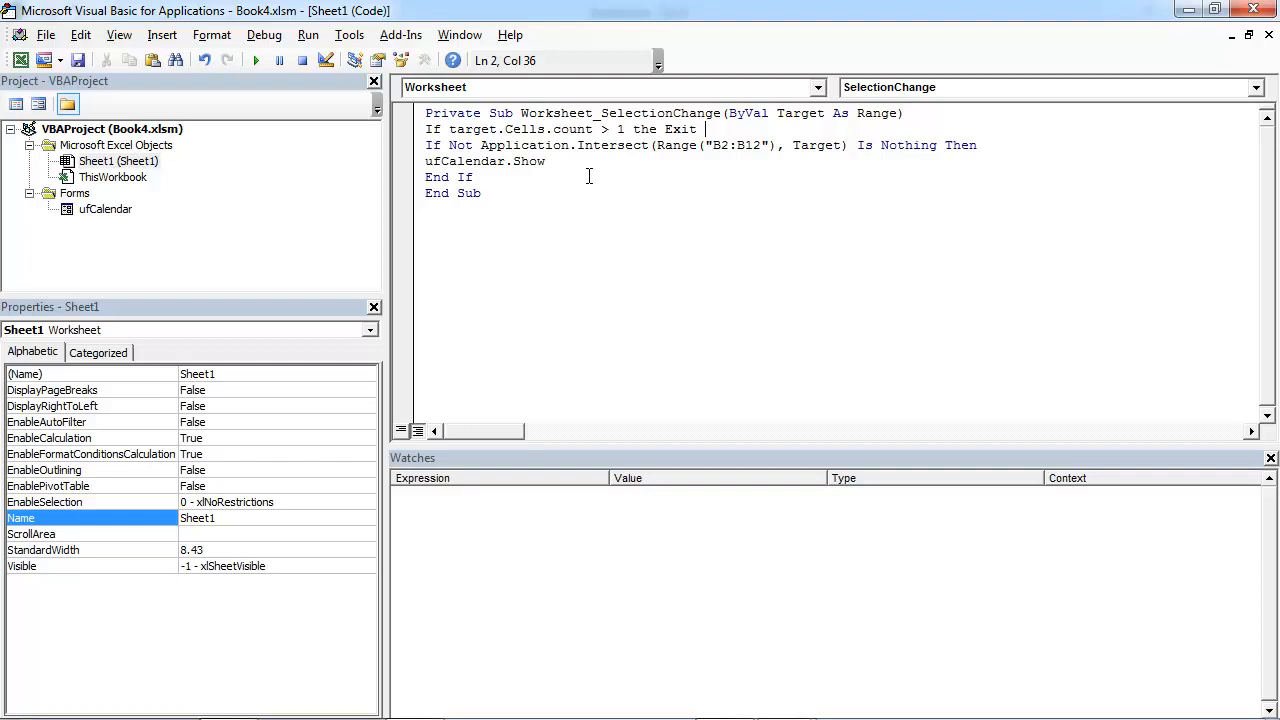
text(Sub)
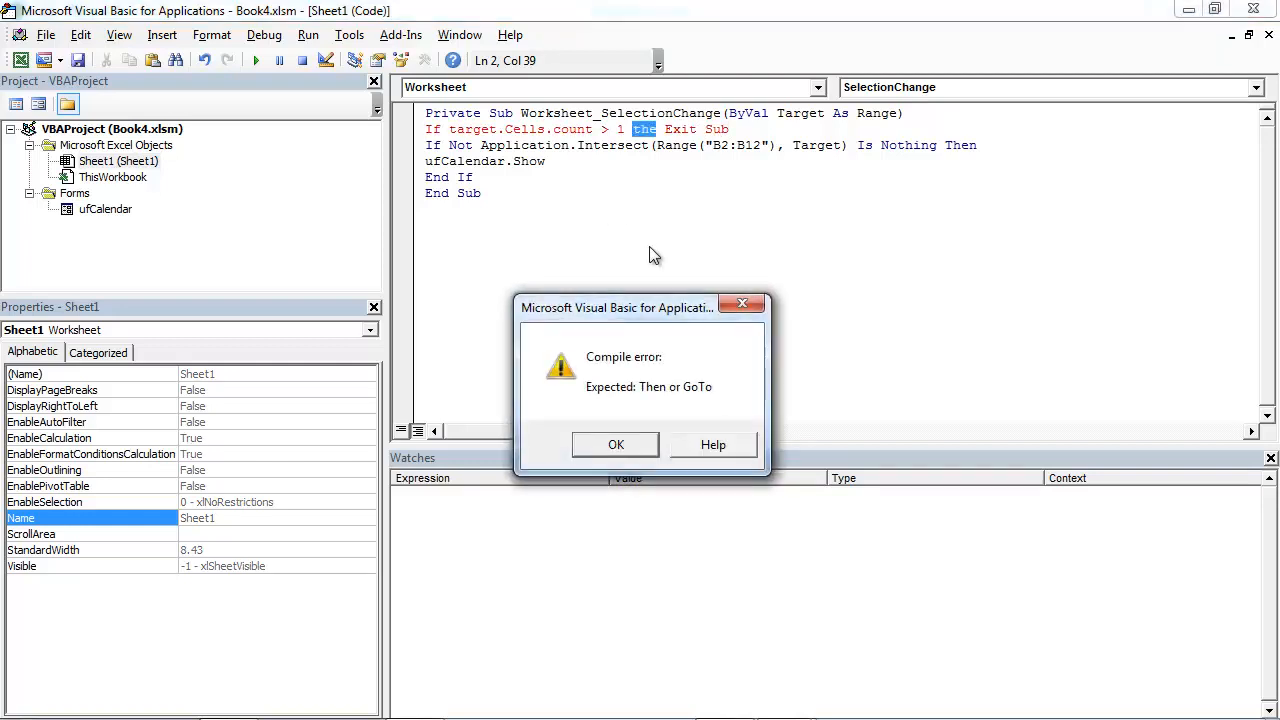
click(615, 444)
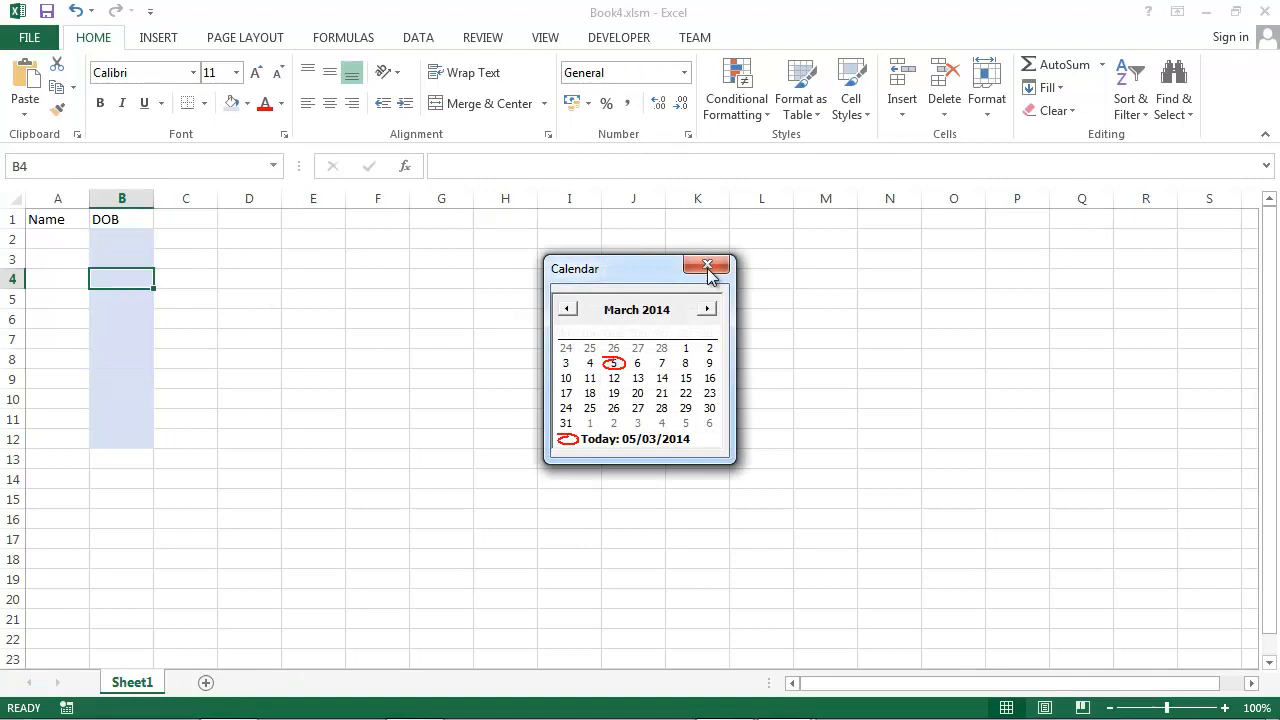
Close the calendar for B4 and select DOB cell B6 to test again
click(707, 265)
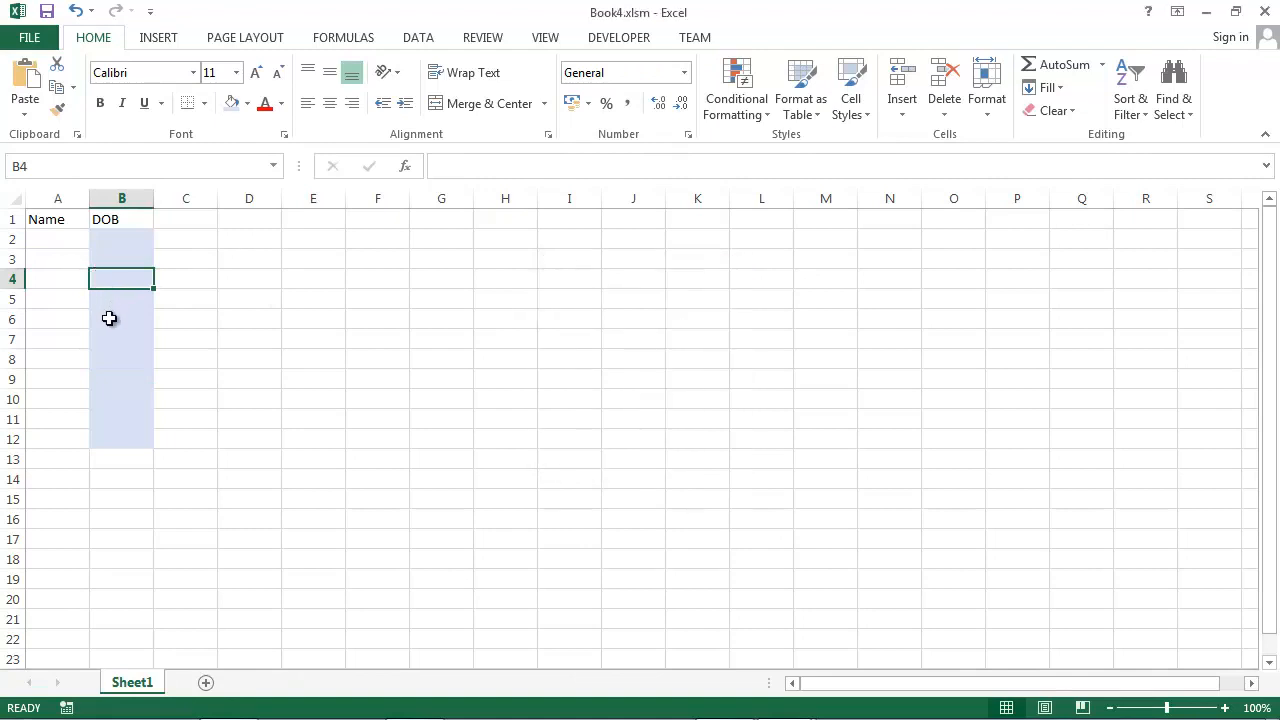
click(122, 318)
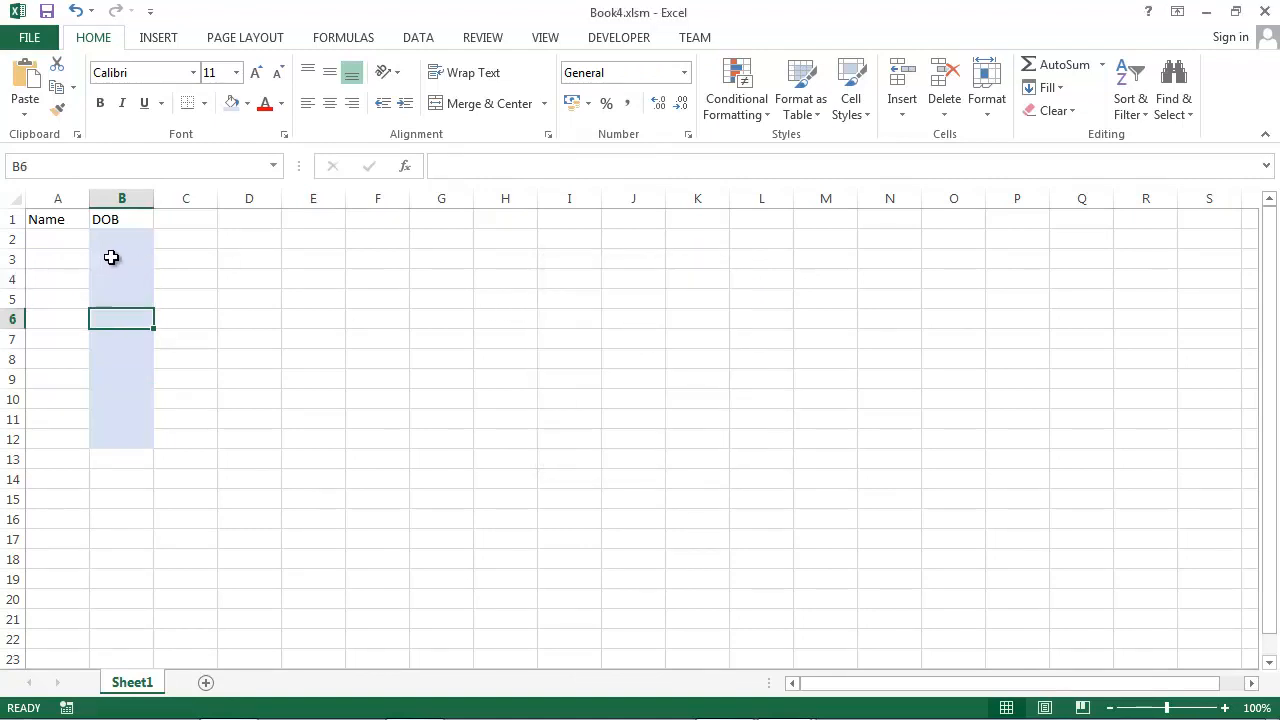